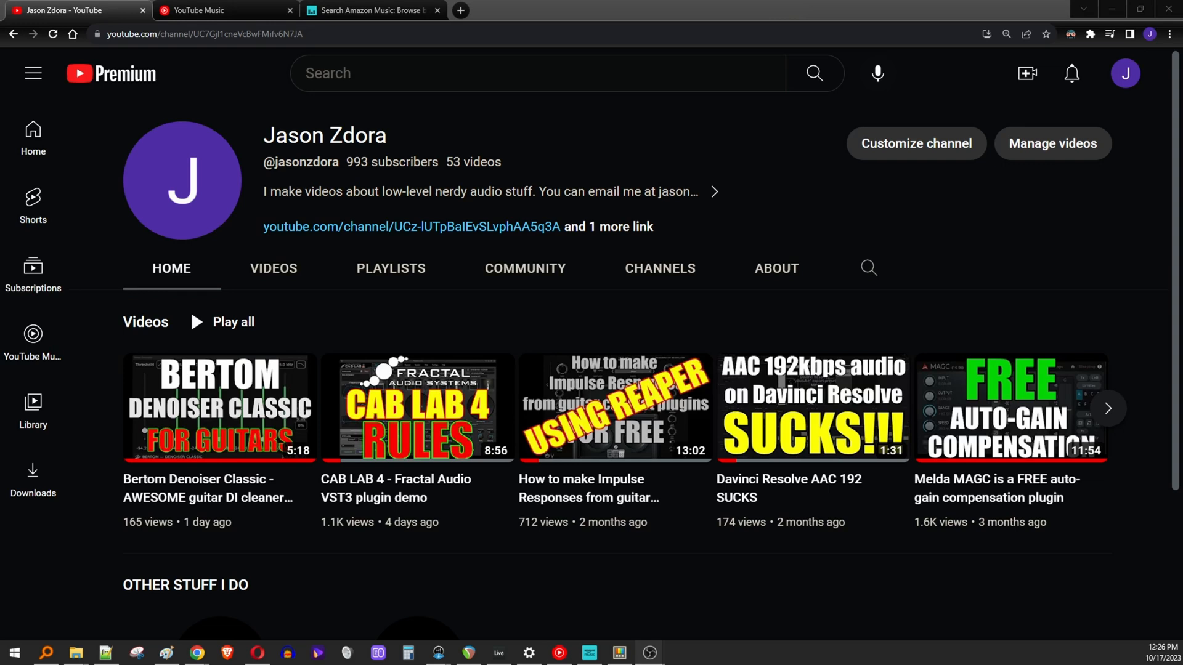
pyautogui.moveTo(291, 61)
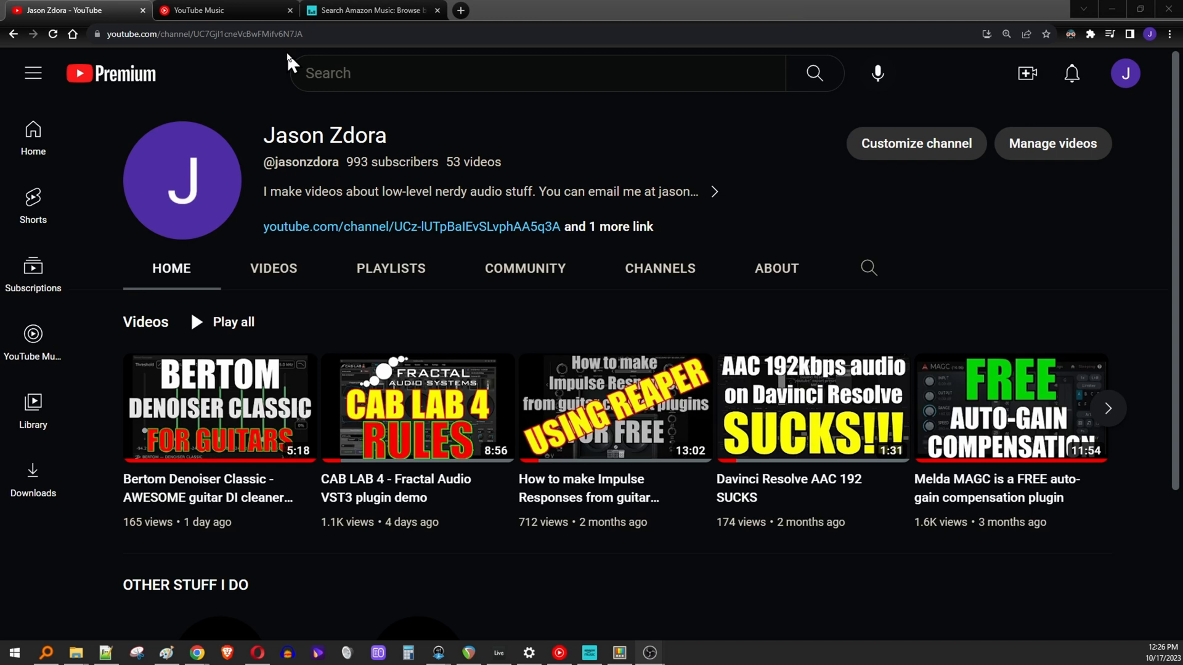
pyautogui.moveTo(293, 64)
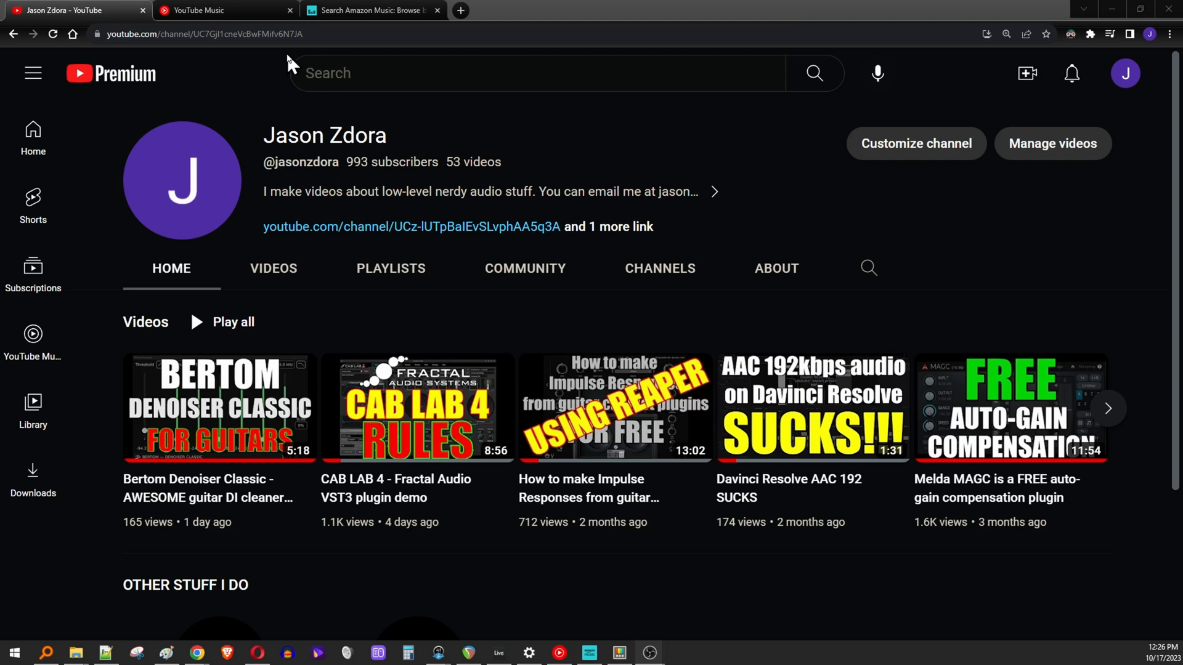
pyautogui.moveTo(218, 10)
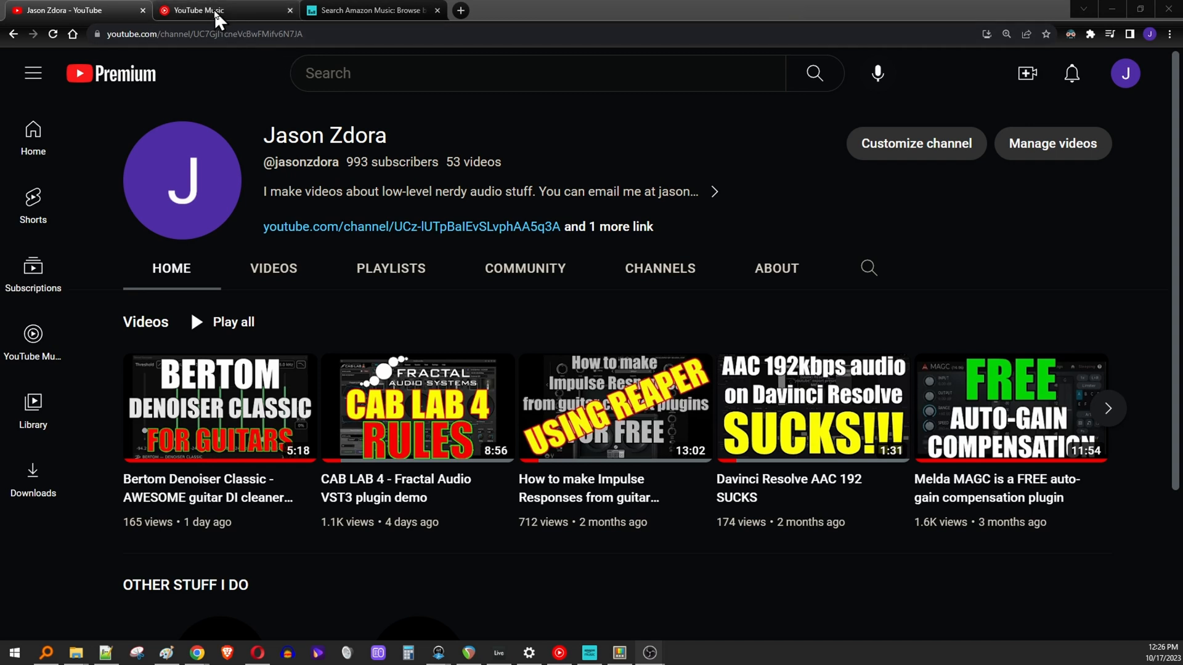
pyautogui.moveTo(360, 11)
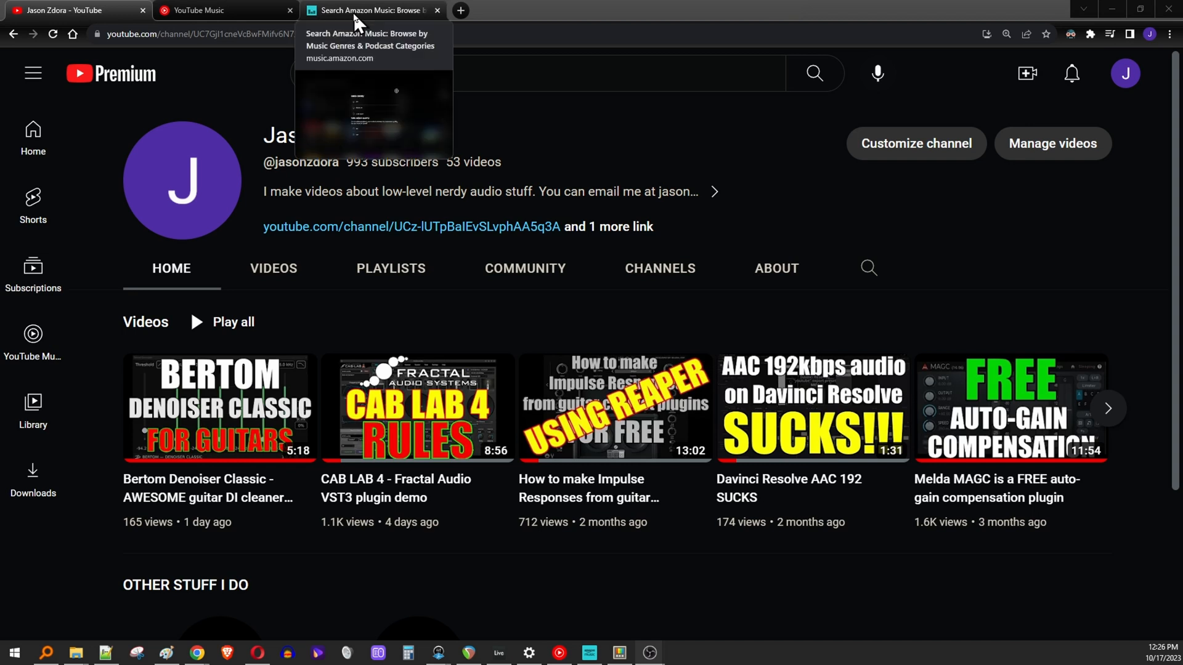
pyautogui.moveTo(252, 113)
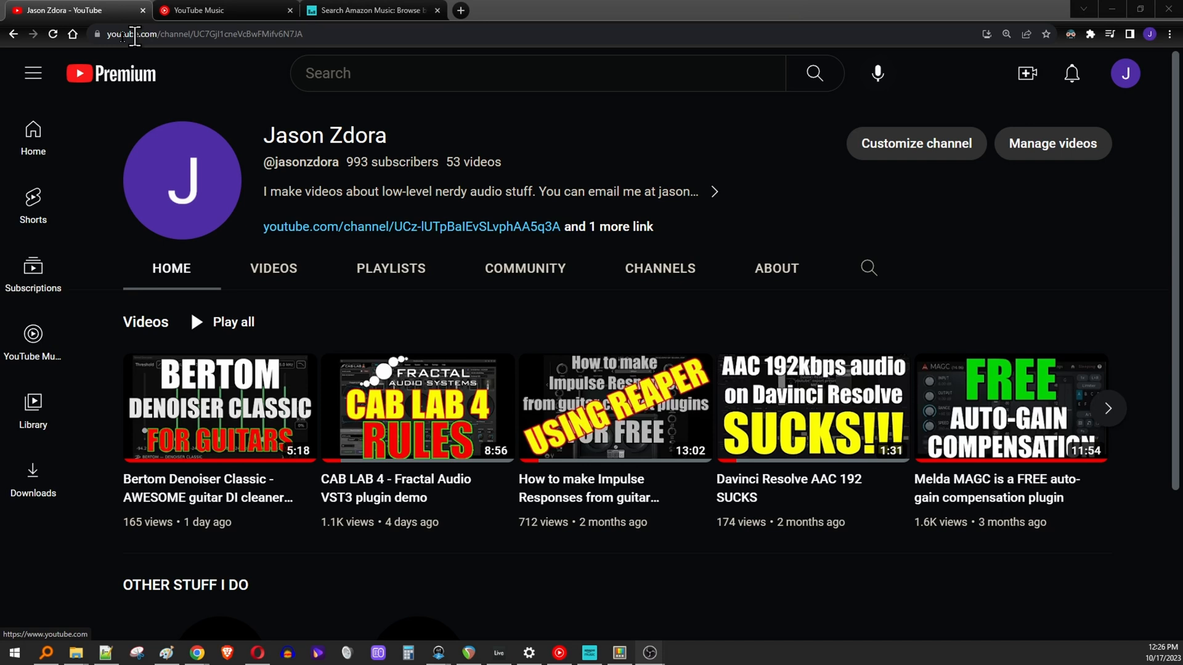
pyautogui.moveTo(121, 73)
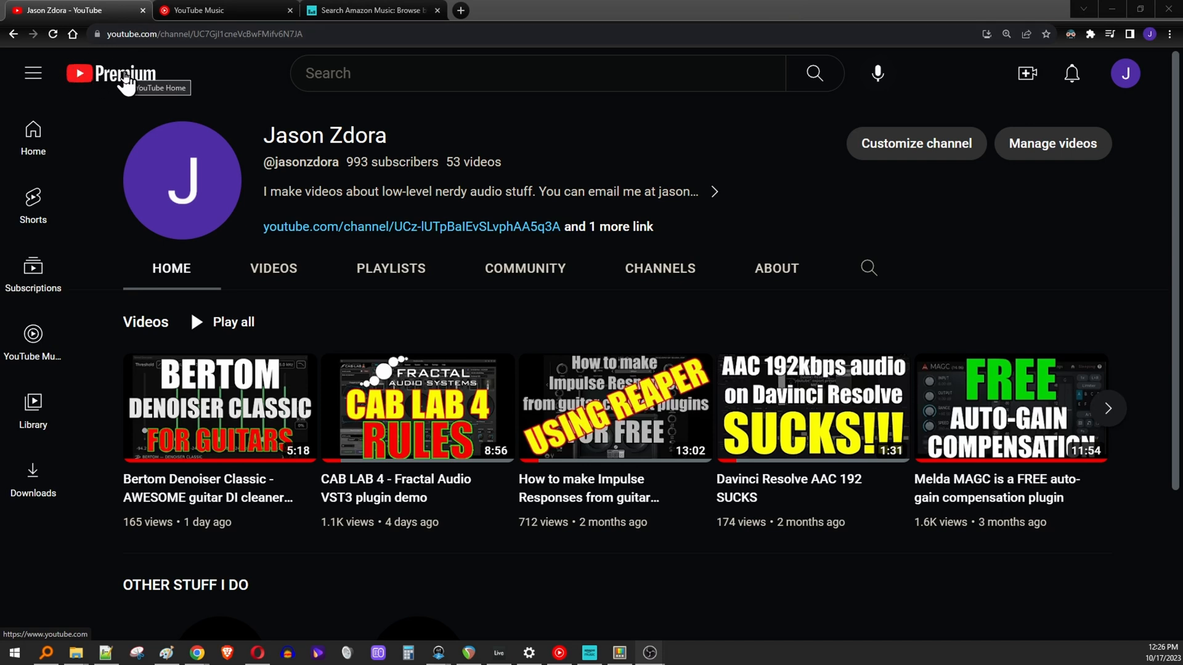
pyautogui.moveTo(225, 73)
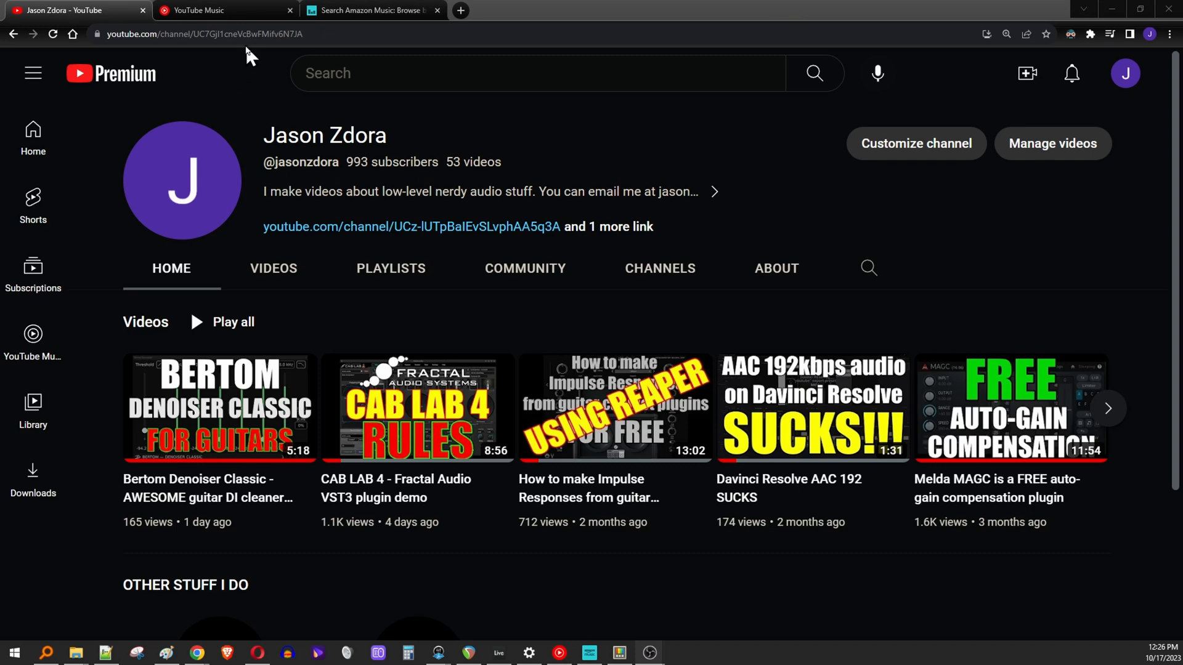
pyautogui.moveTo(219, 10)
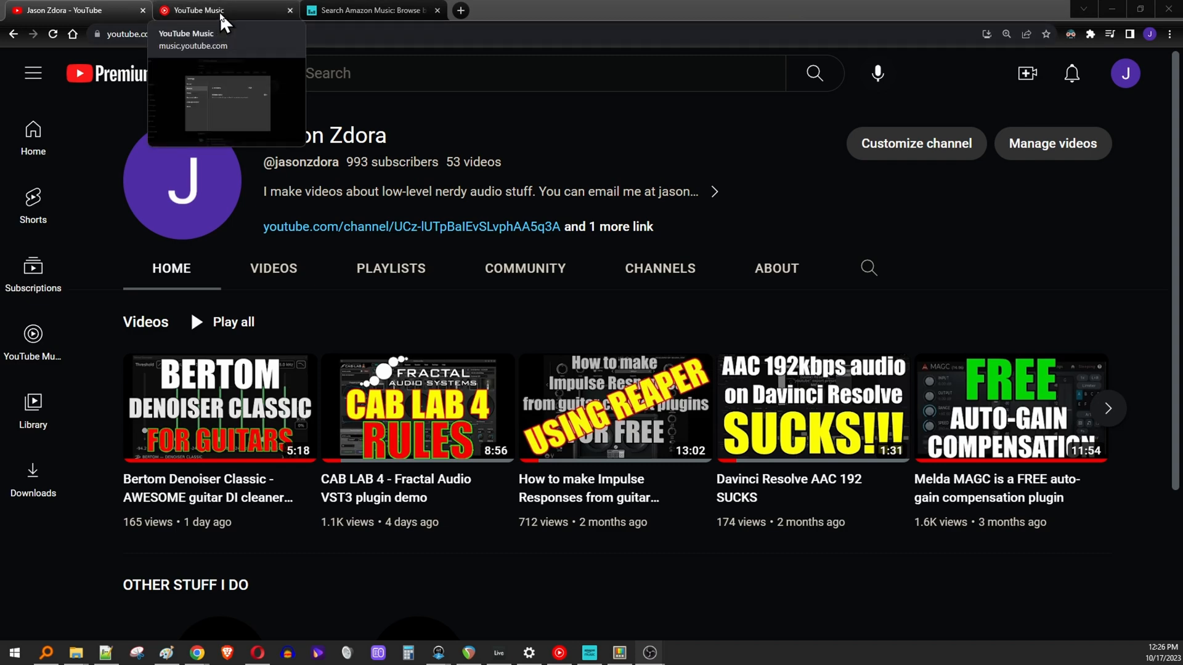
# On the YouTube Music tab, choose High from the playback Audio quality dropdown.
pyautogui.click(219, 10)
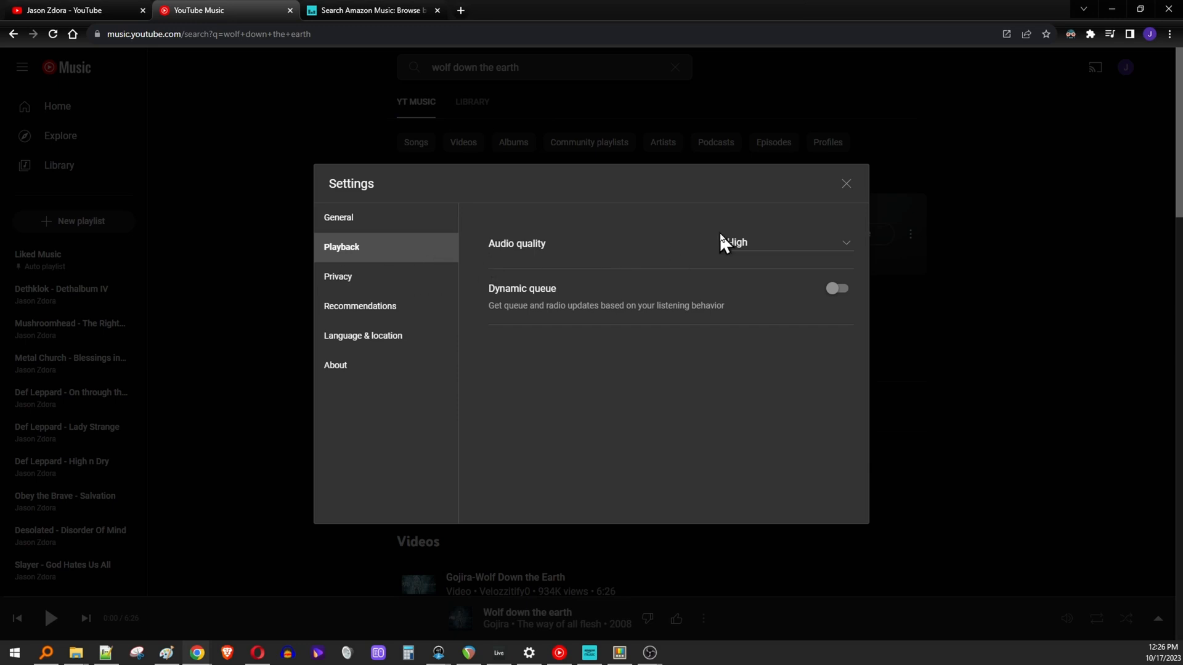
pyautogui.click(785, 243)
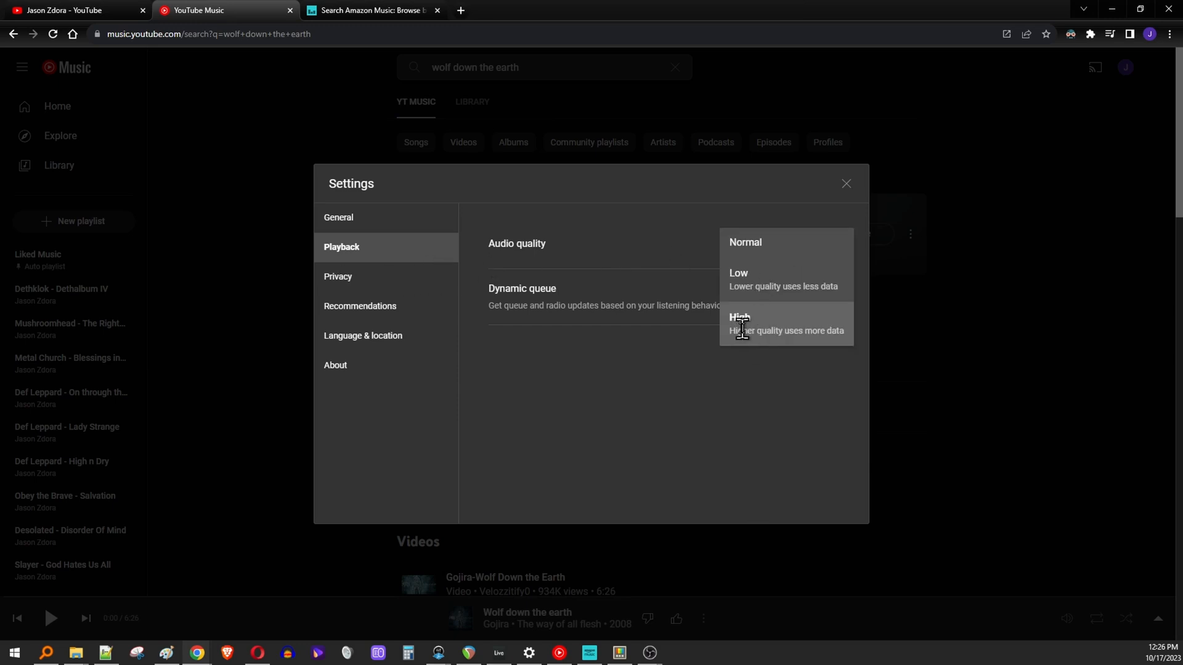
pyautogui.click(369, 10)
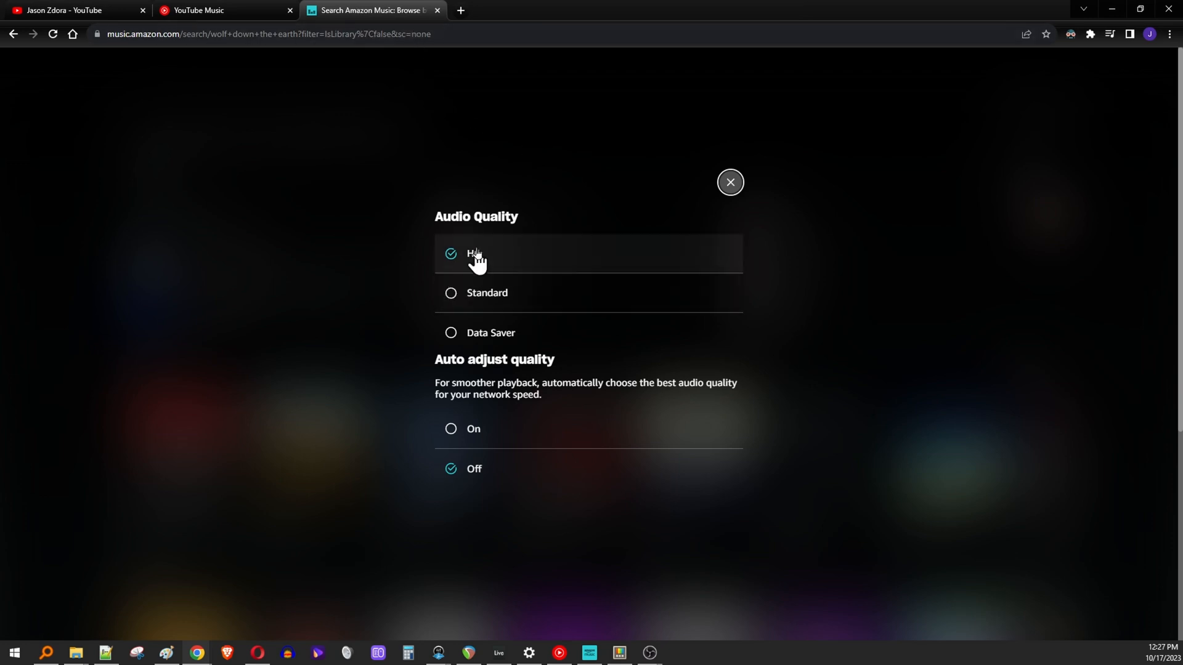
pyautogui.moveTo(487, 254)
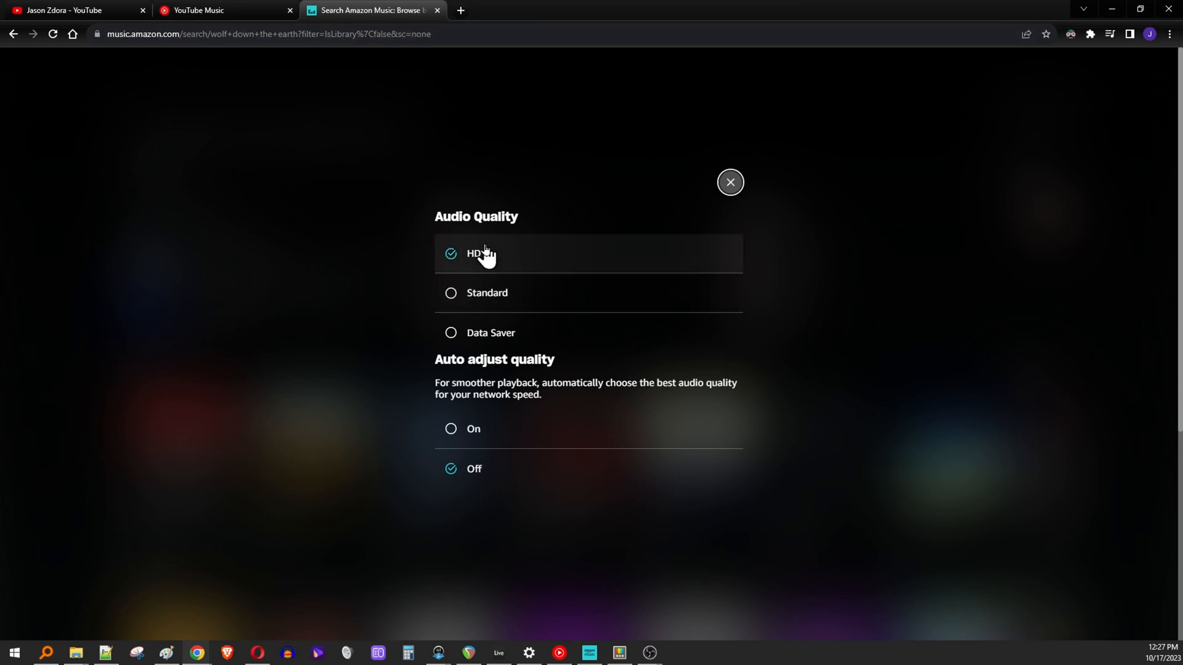
pyautogui.moveTo(474, 59)
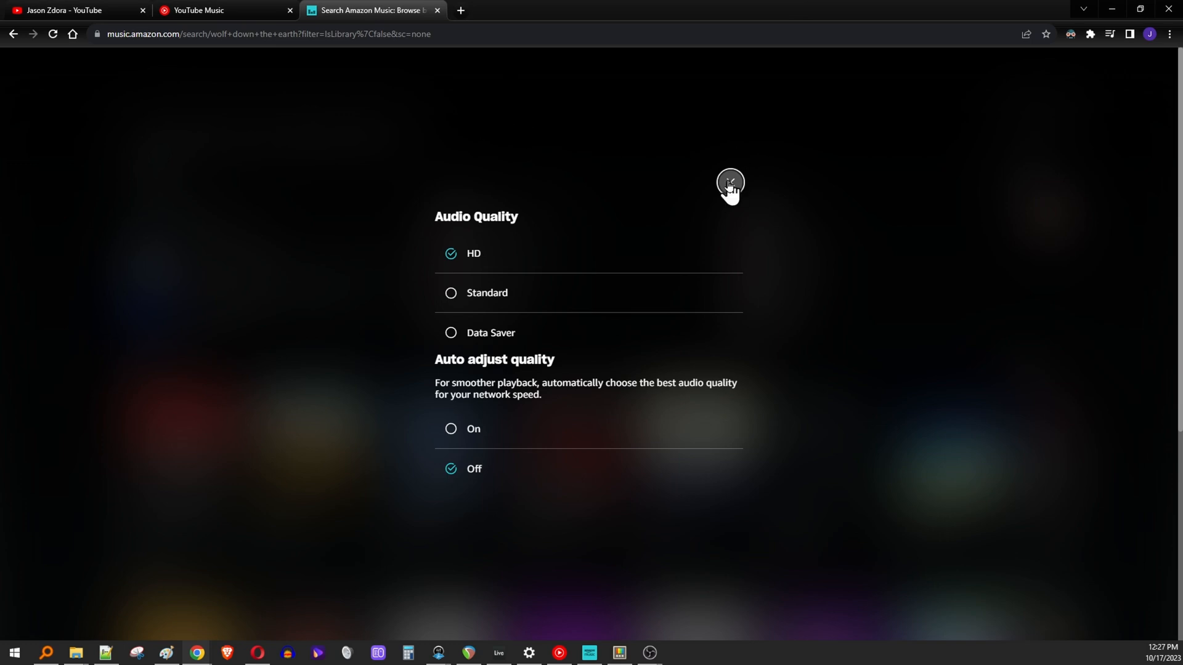
# Close Amazon Music's Audio Quality panel, keeping HD with Auto adjust quality off.
pyautogui.click(728, 184)
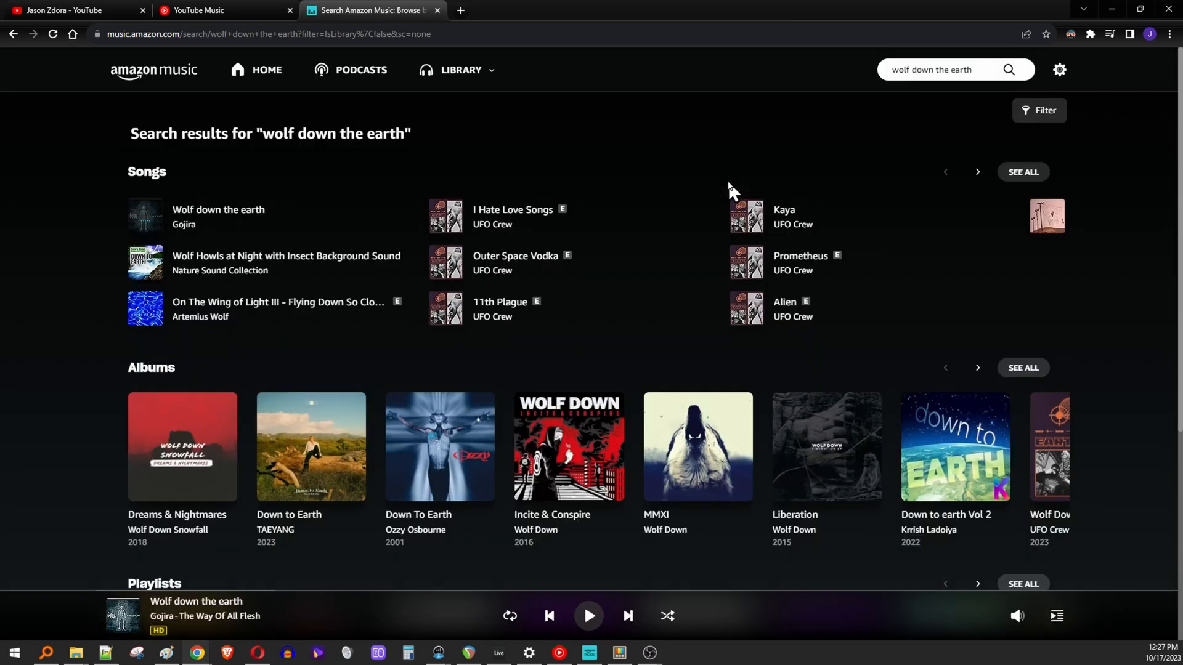
# Close YouTube Music's Settings dialog, keeping High quality, to show 'wolf down the earth' results.
pyautogui.click(212, 9)
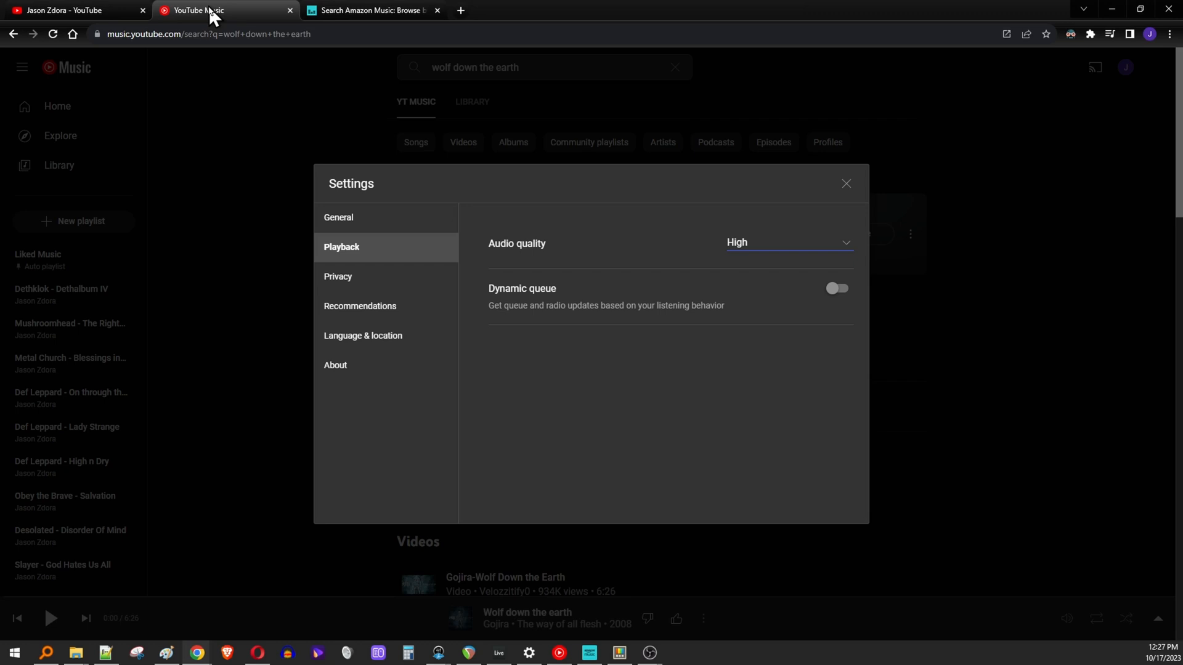
pyautogui.moveTo(846, 188)
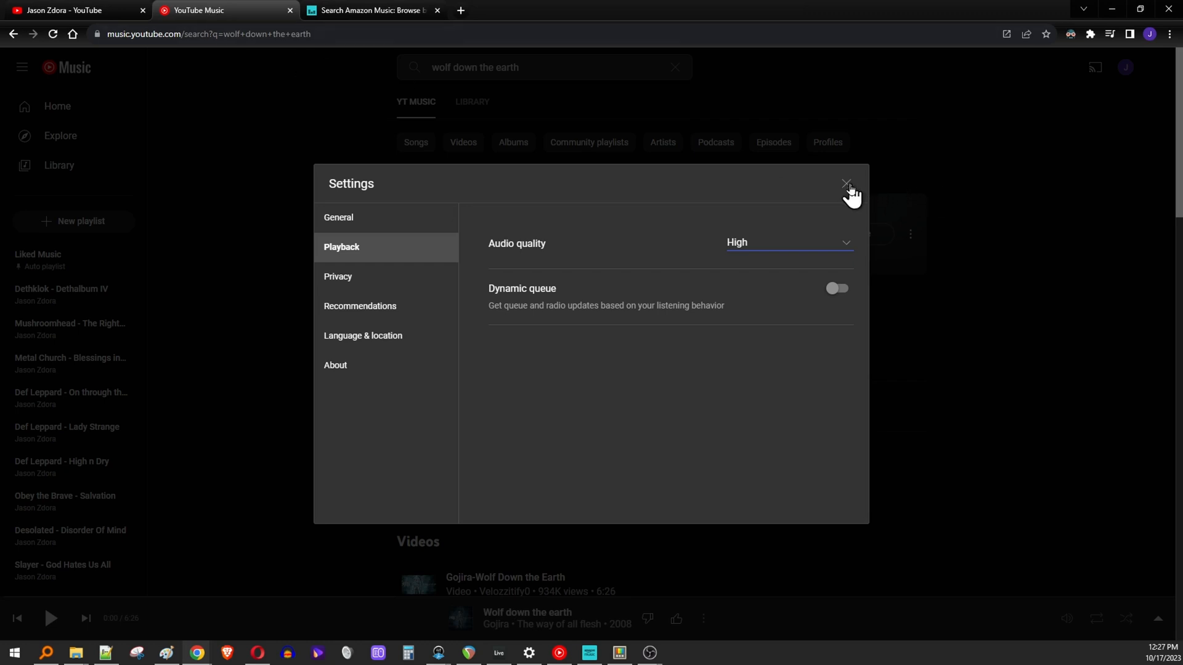
pyautogui.click(847, 185)
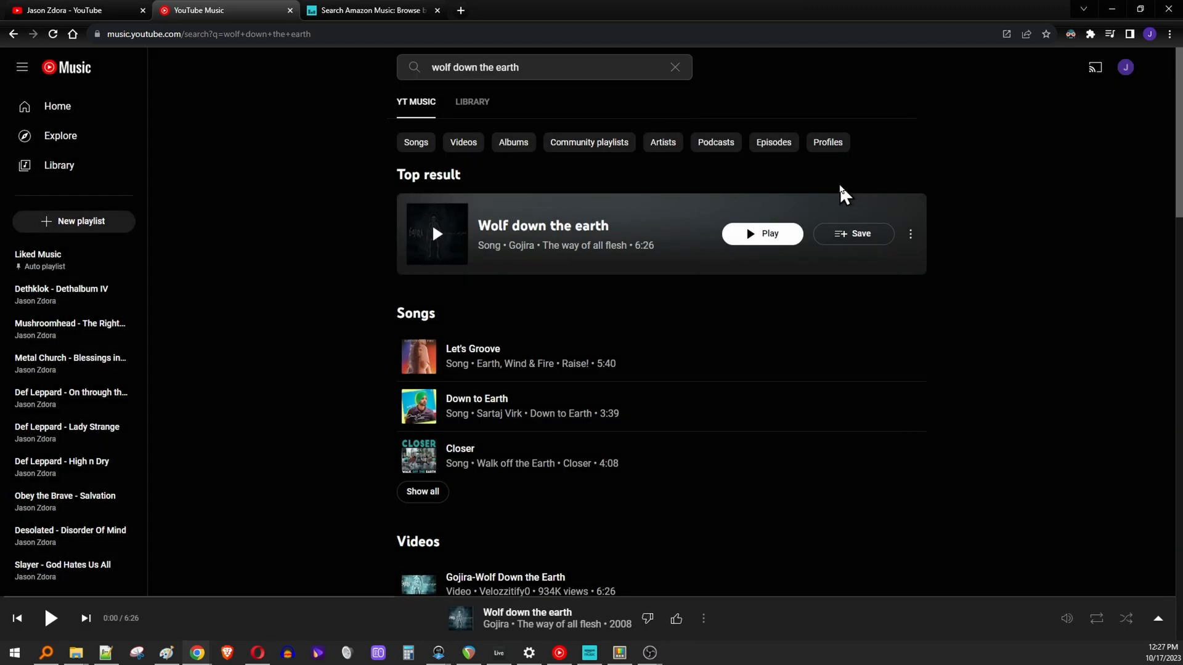
pyautogui.moveTo(698, 341)
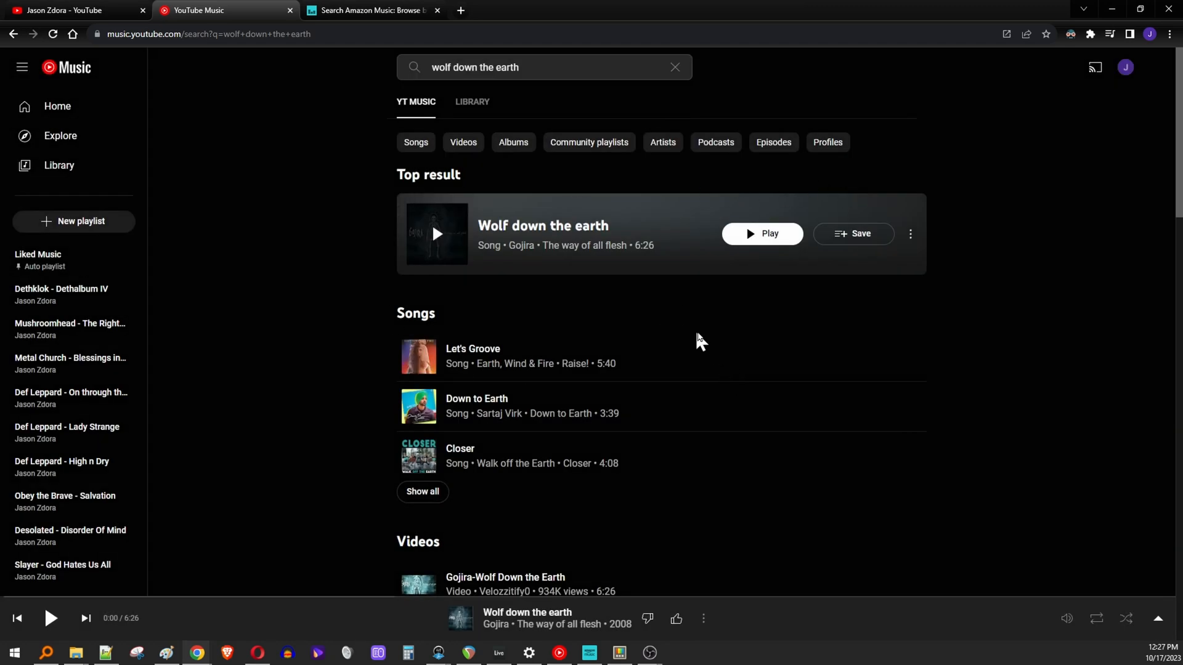
pyautogui.moveTo(697, 336)
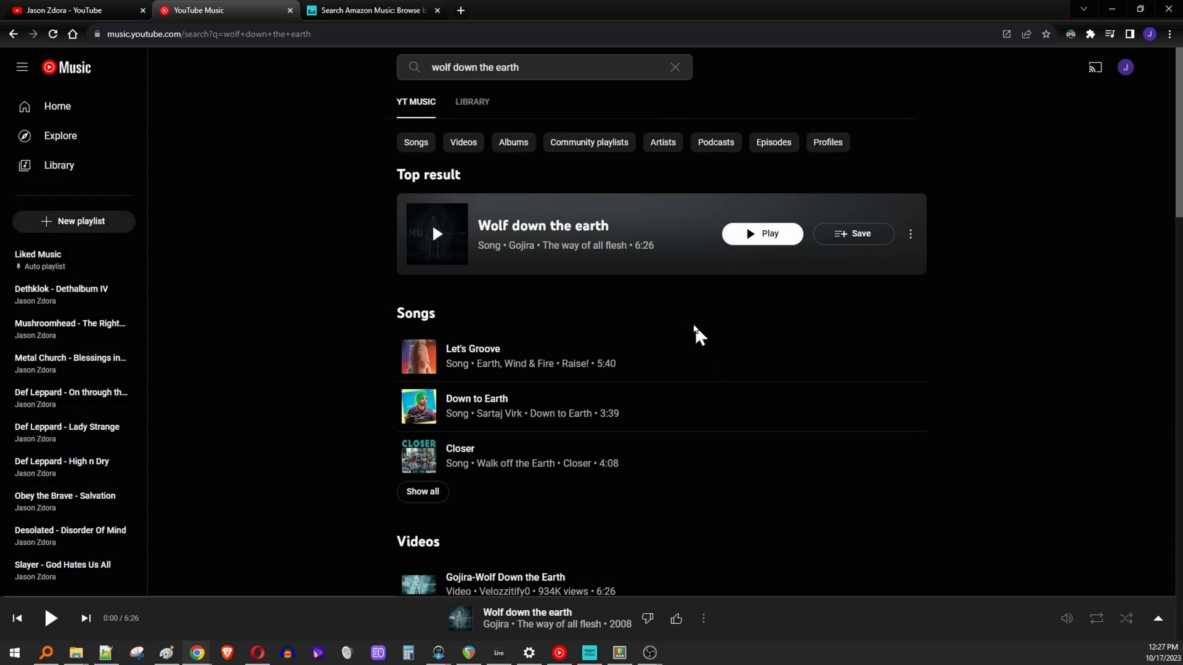
pyautogui.moveTo(566, 268)
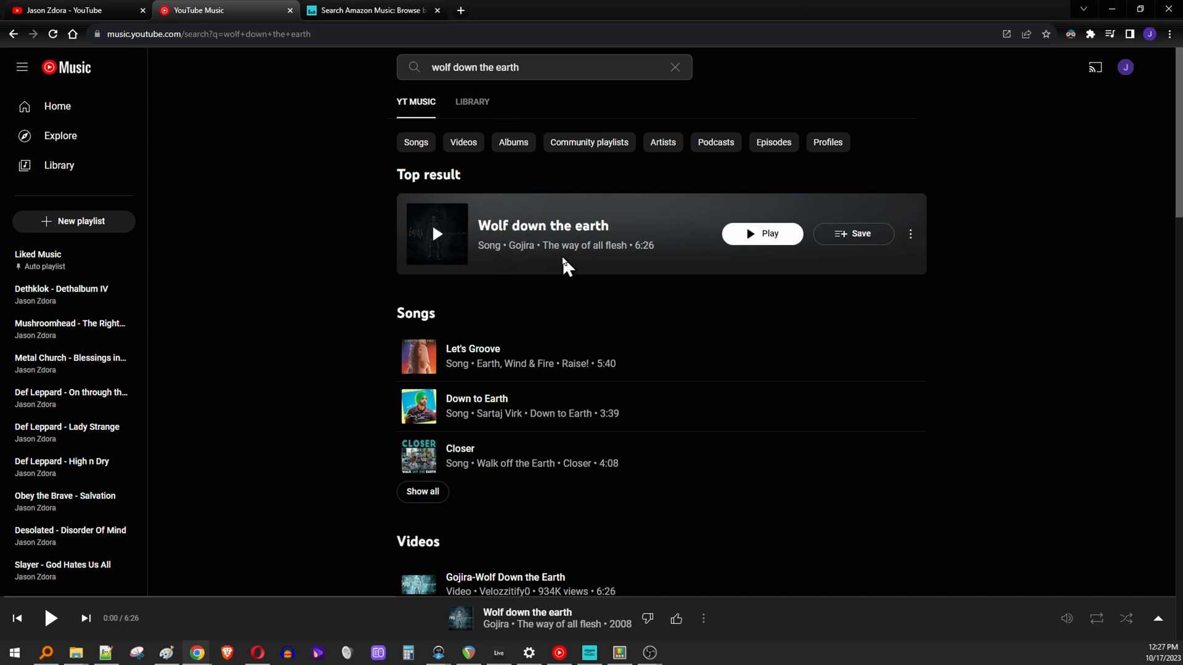
pyautogui.moveTo(771, 386)
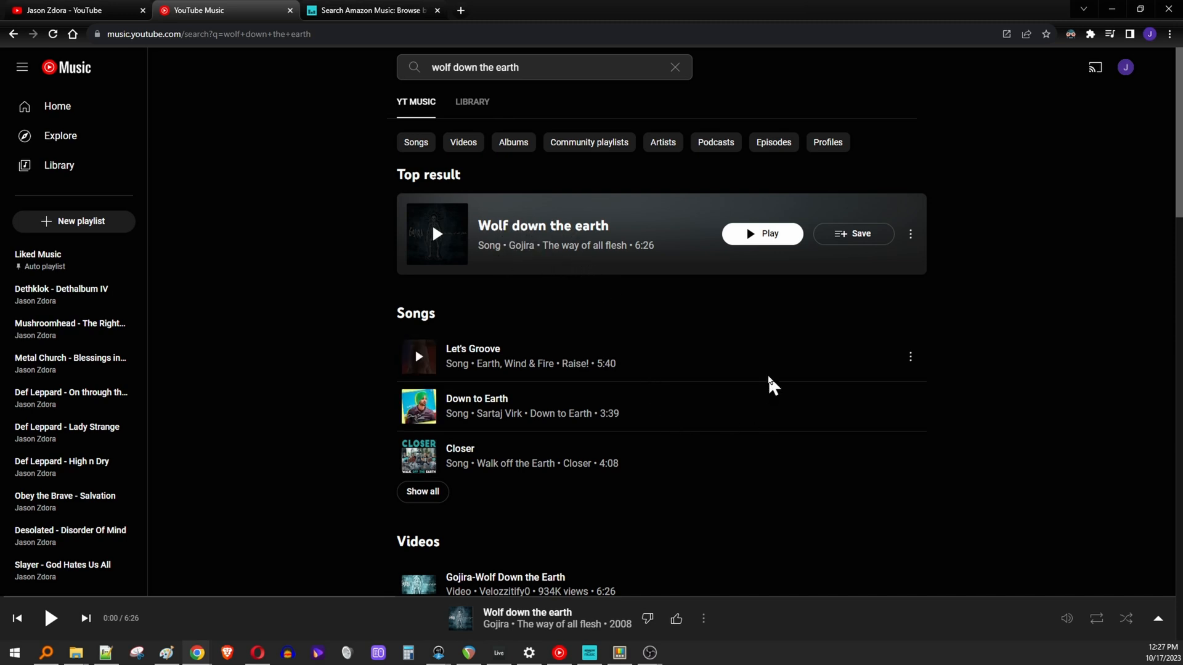
pyautogui.moveTo(679, 364)
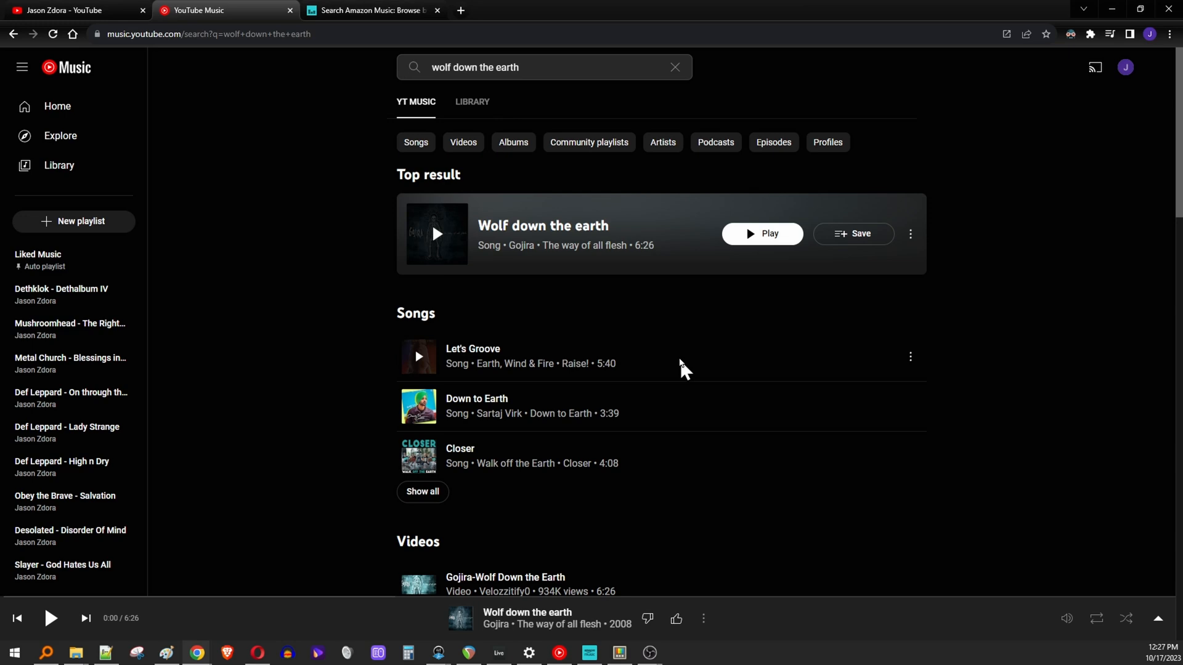
pyautogui.moveTo(598, 543)
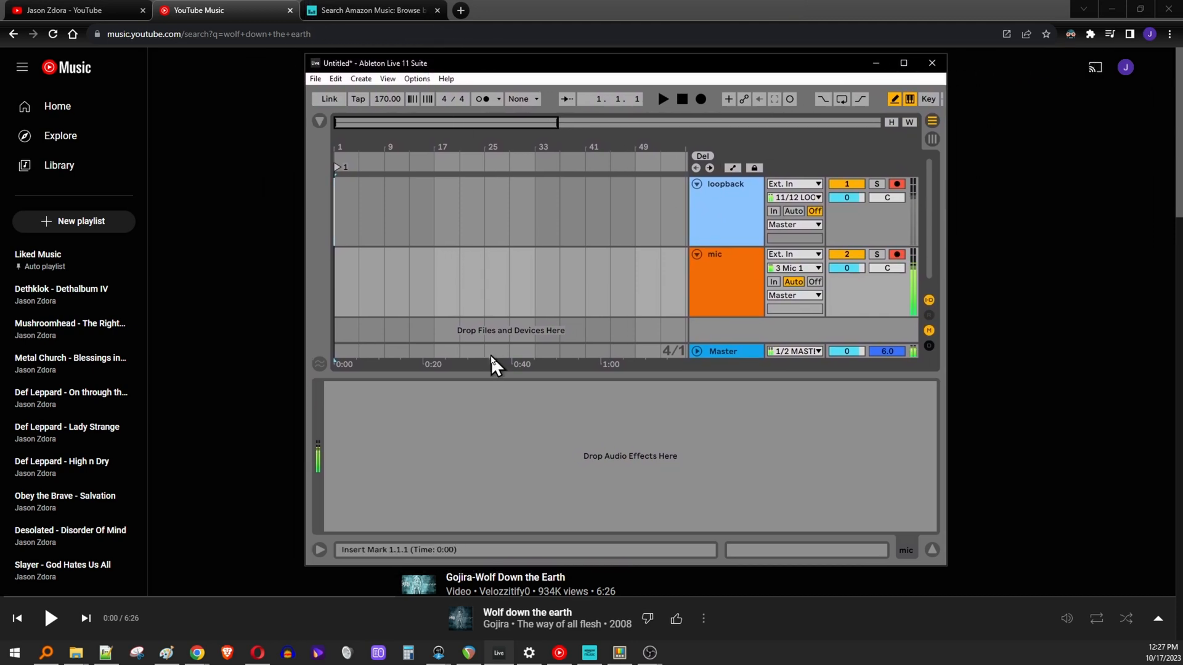
pyautogui.moveTo(411, 204)
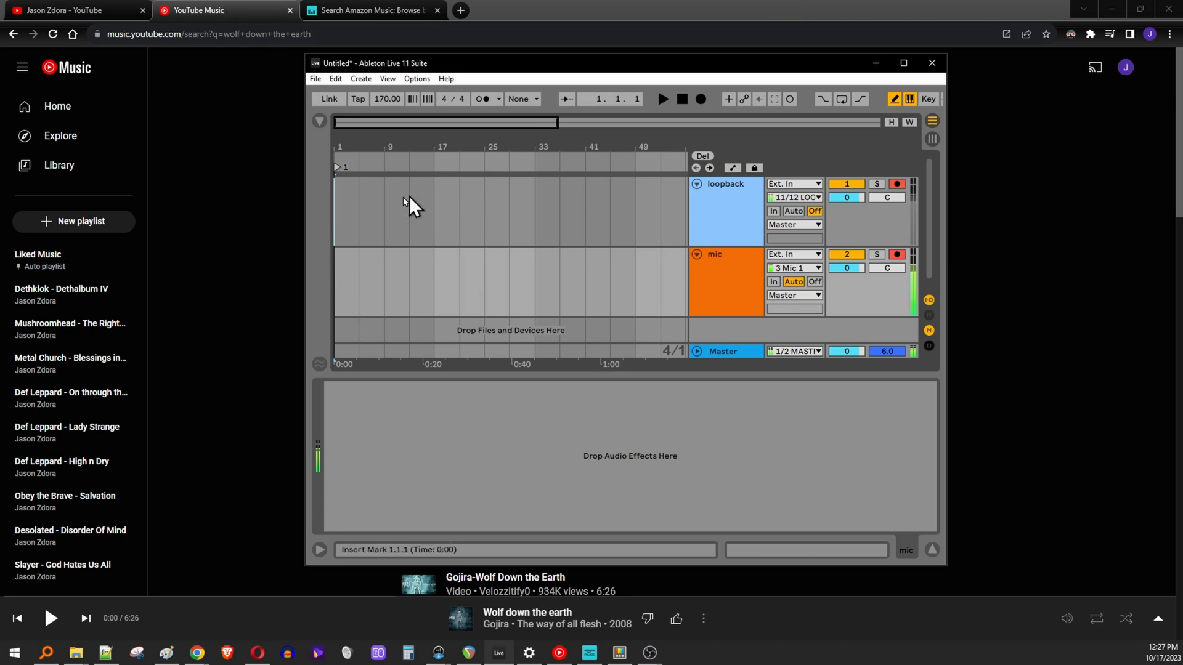
pyautogui.moveTo(392, 215)
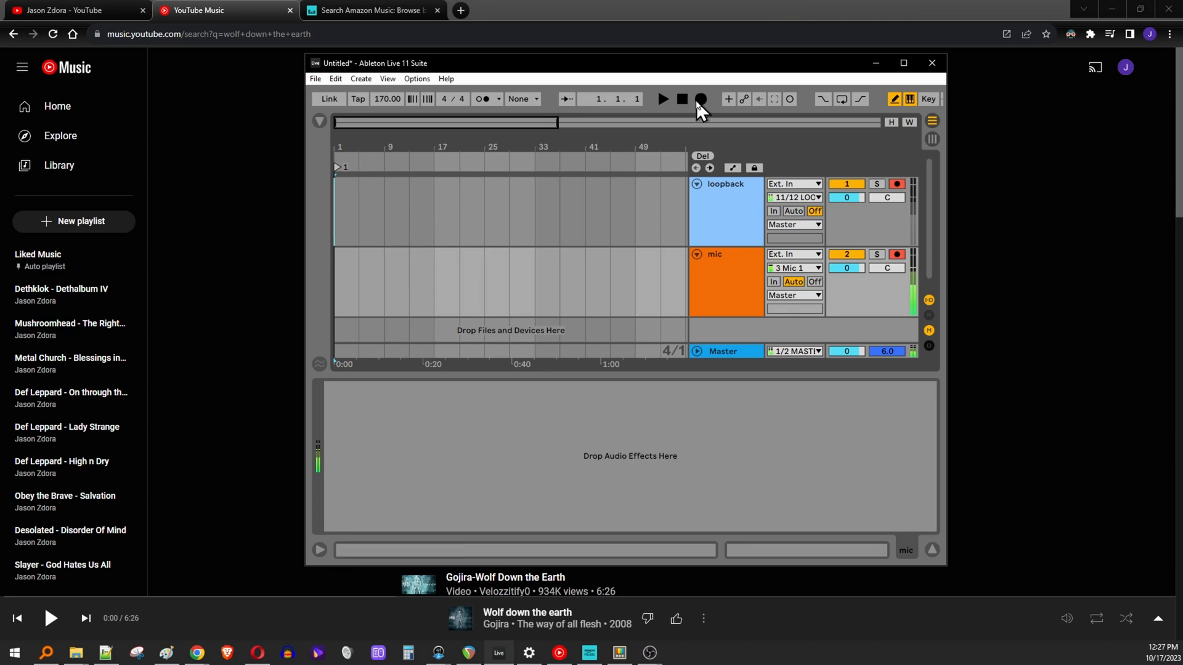
pyautogui.moveTo(882, 264)
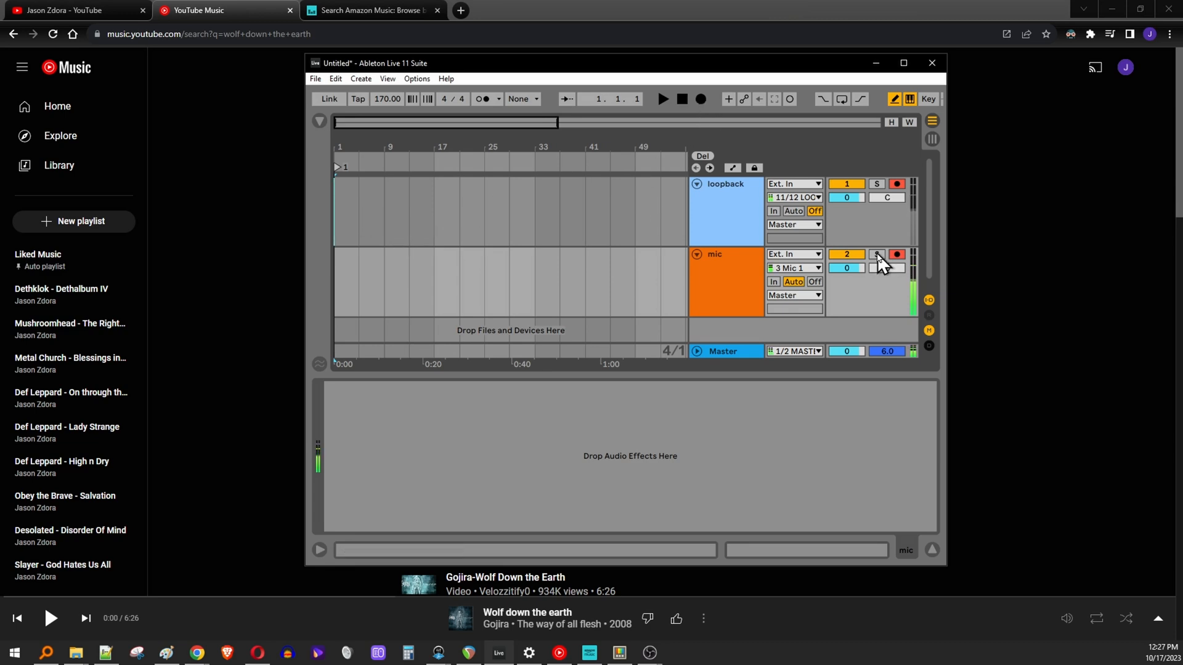
# Disarm the mic track and start recording the loopback input.
pyautogui.click(887, 268)
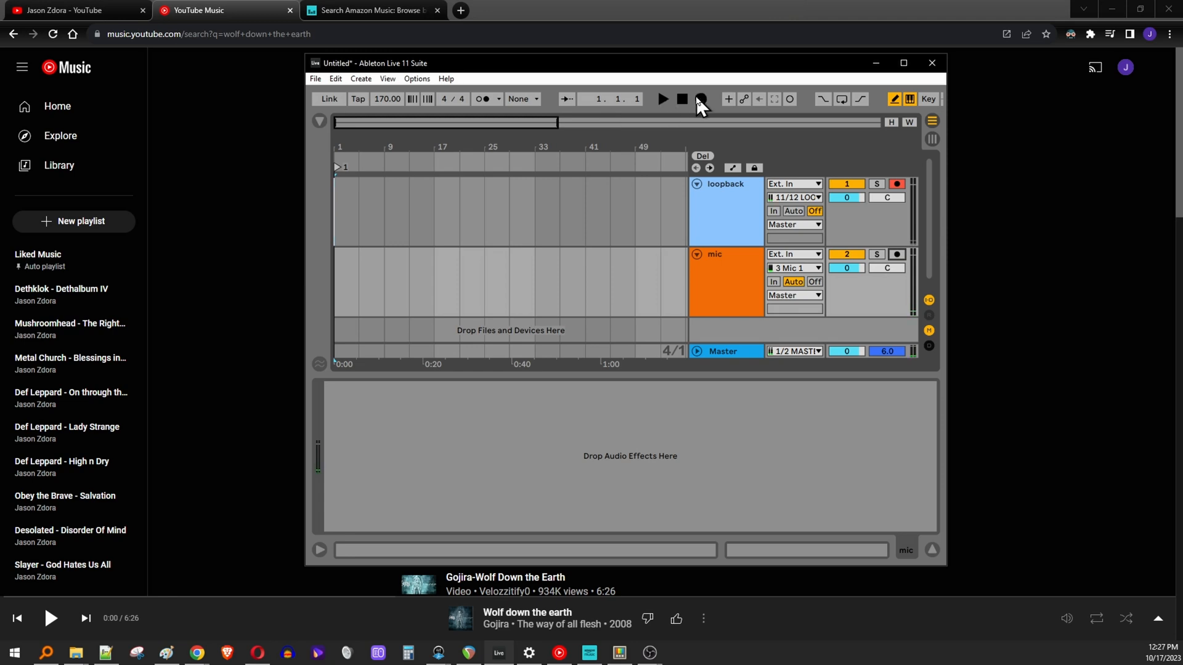
pyautogui.click(700, 99)
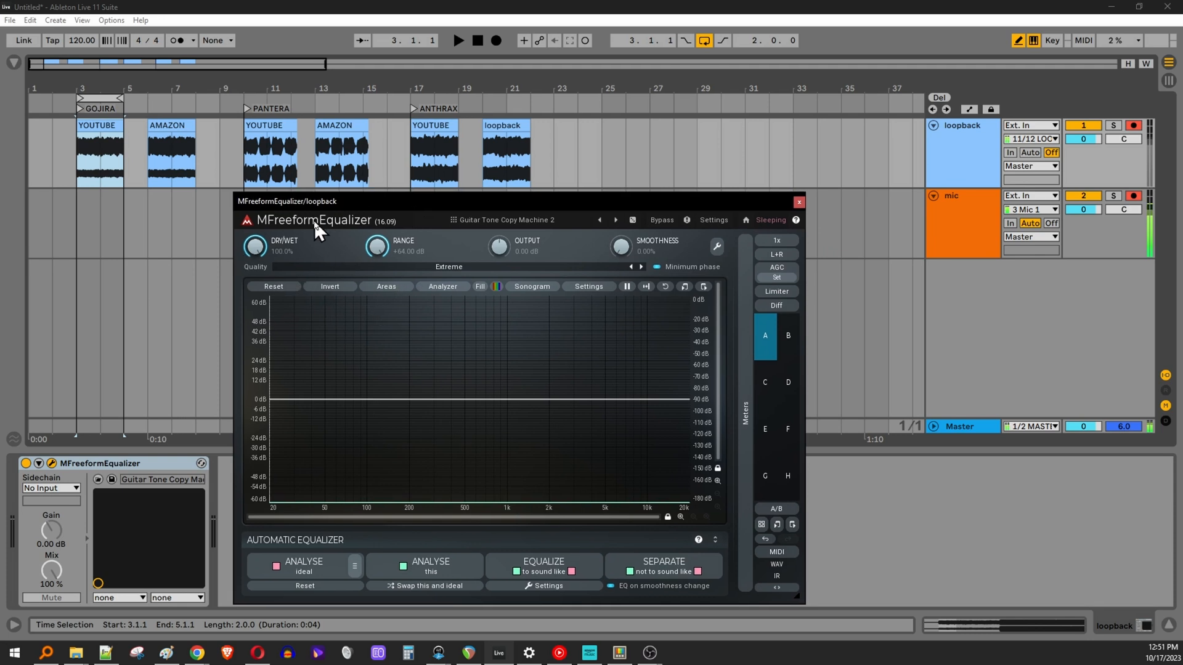
pyautogui.moveTo(268, 313)
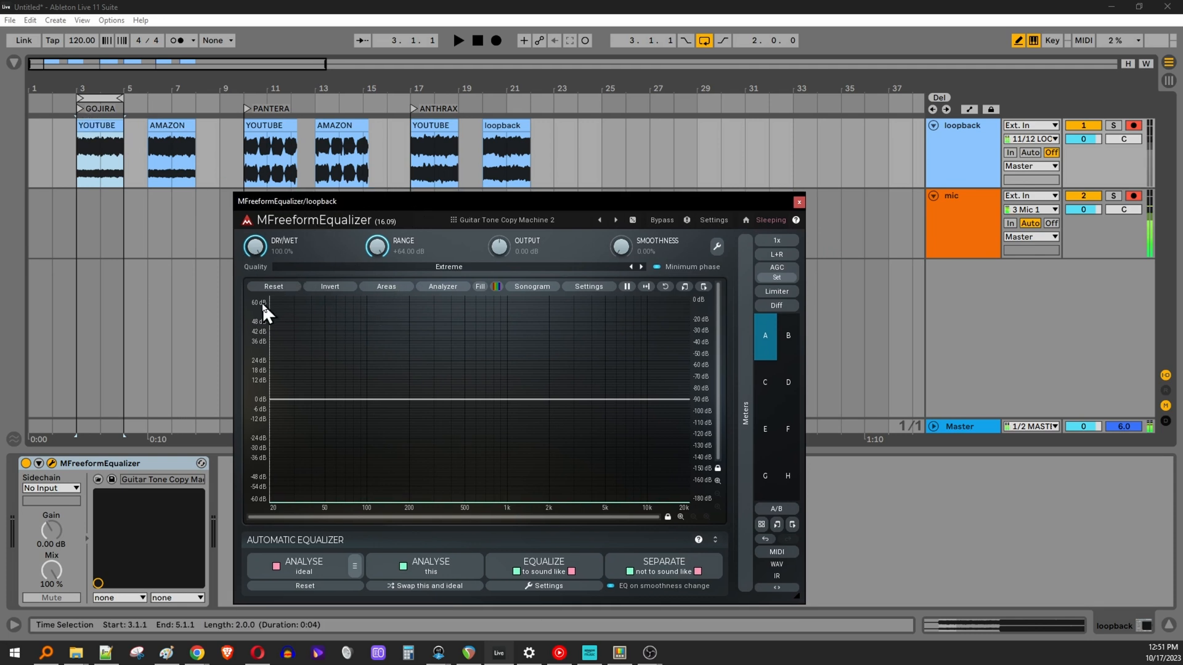
pyautogui.moveTo(583, 398)
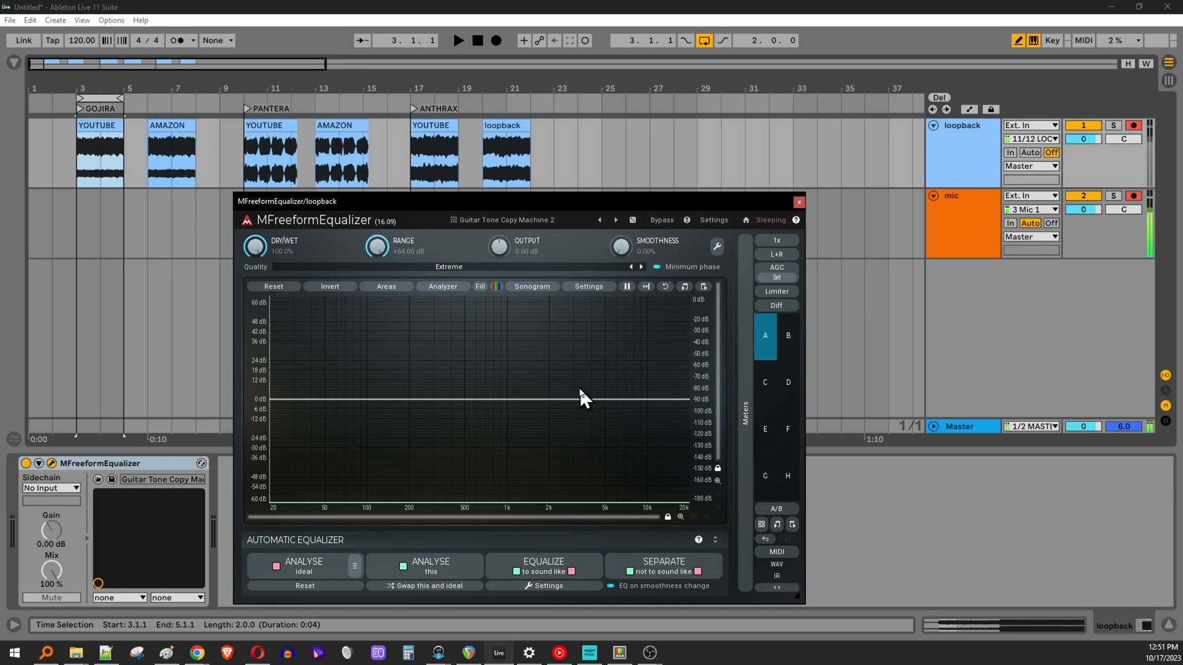
# Capture the Gojira YouTube clip as MFreeformEqualizer's pink Analyse (ideal) reference curve.
pyautogui.click(172, 155)
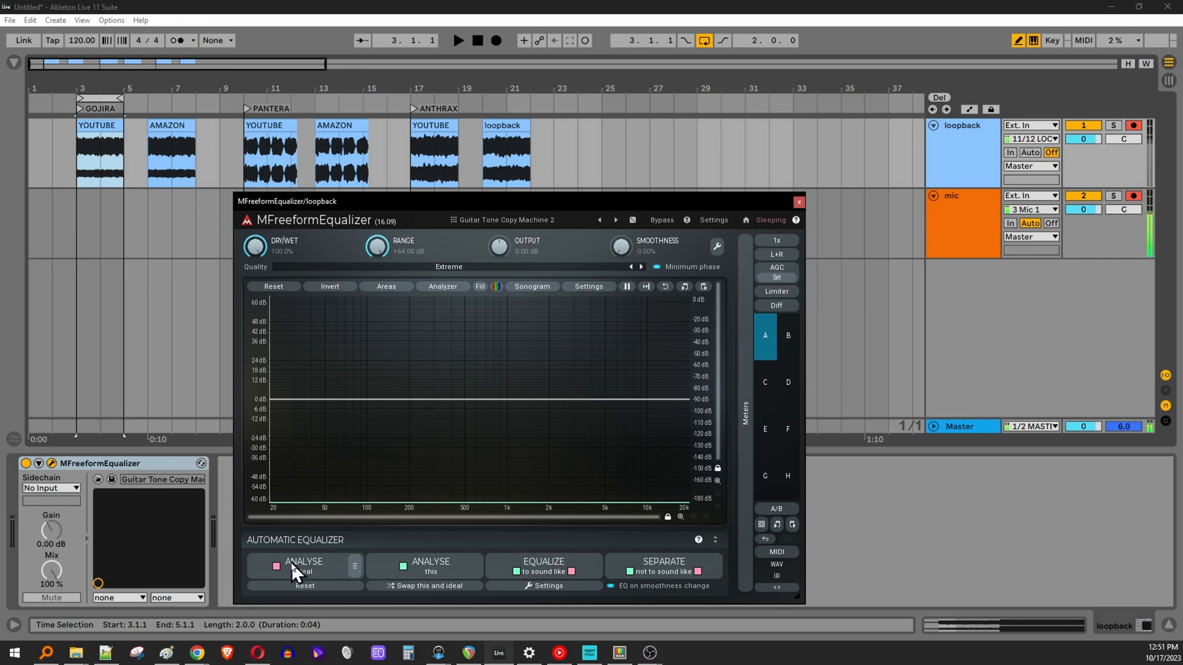
pyautogui.click(304, 565)
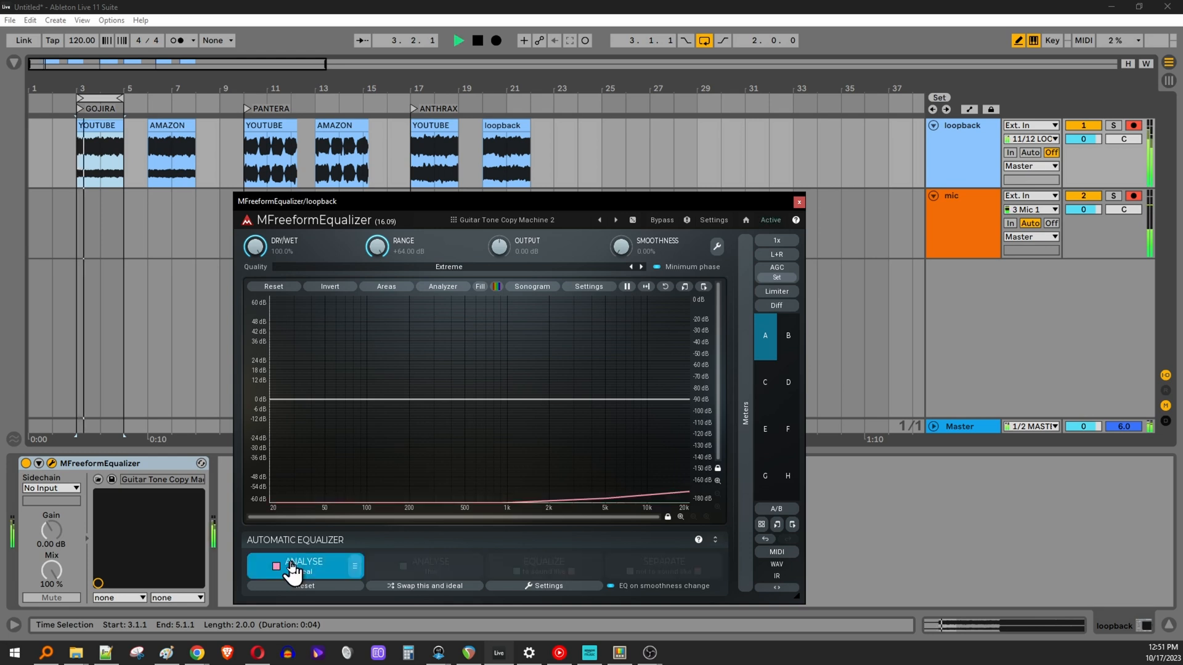
pyautogui.click(303, 565)
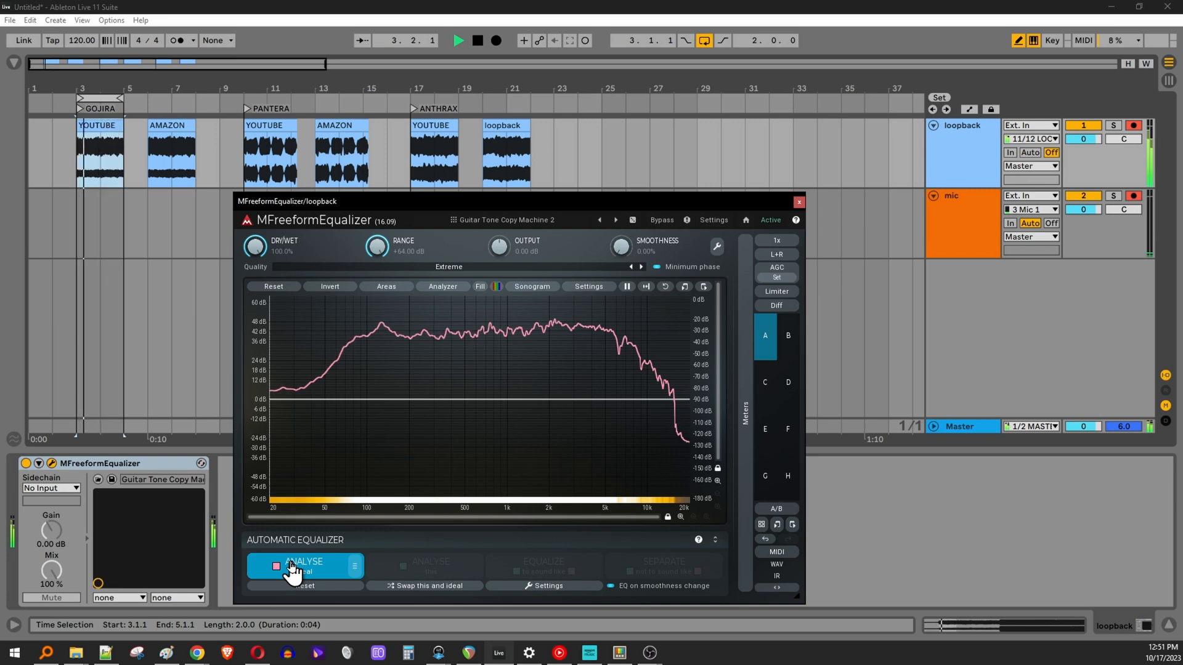
pyautogui.click(305, 566)
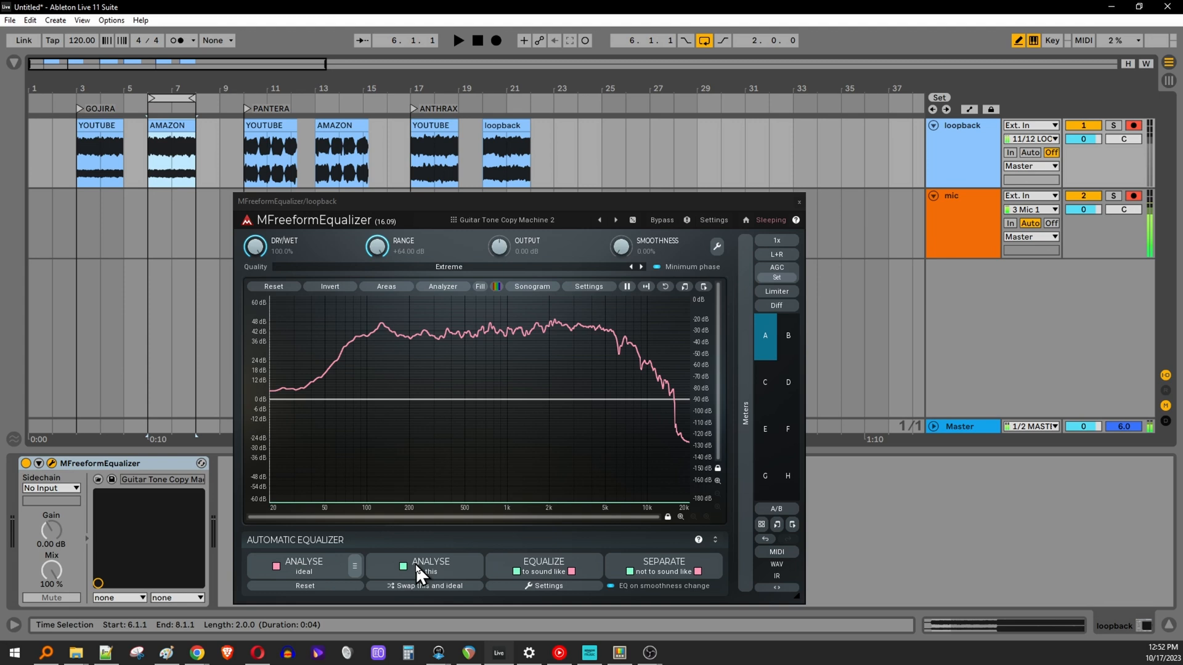
# Capture the Gojira Amazon clip with Analyse (this) as a green curve, then inspect around 15 kHz.
pyautogui.click(458, 40)
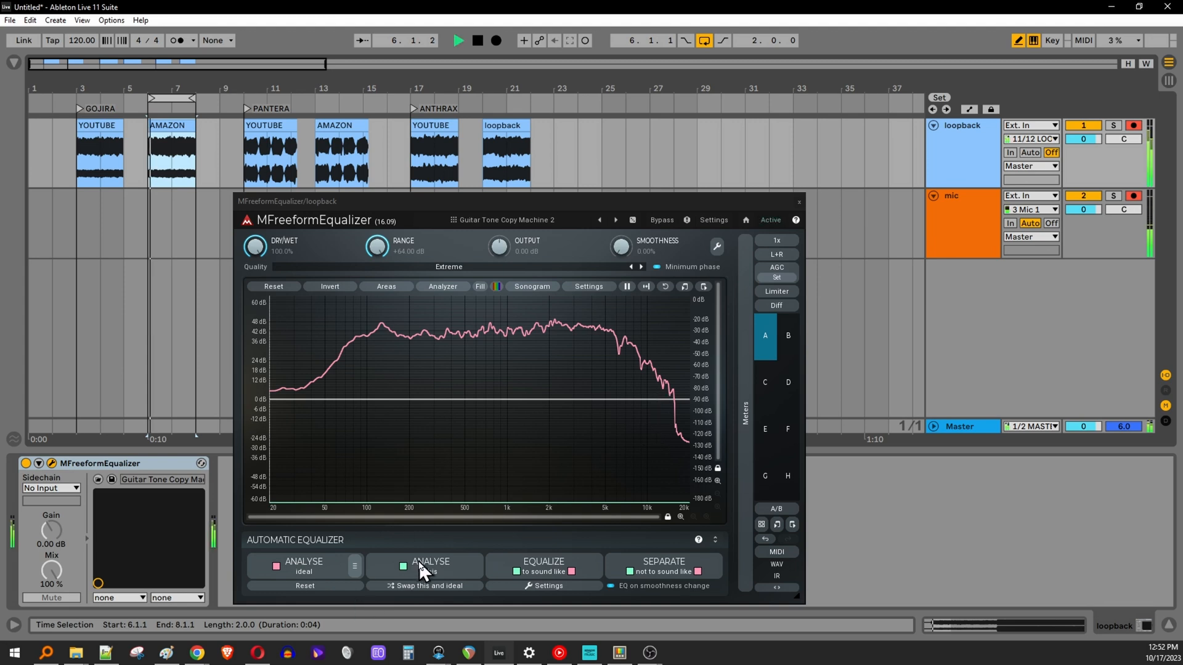
pyautogui.click(424, 566)
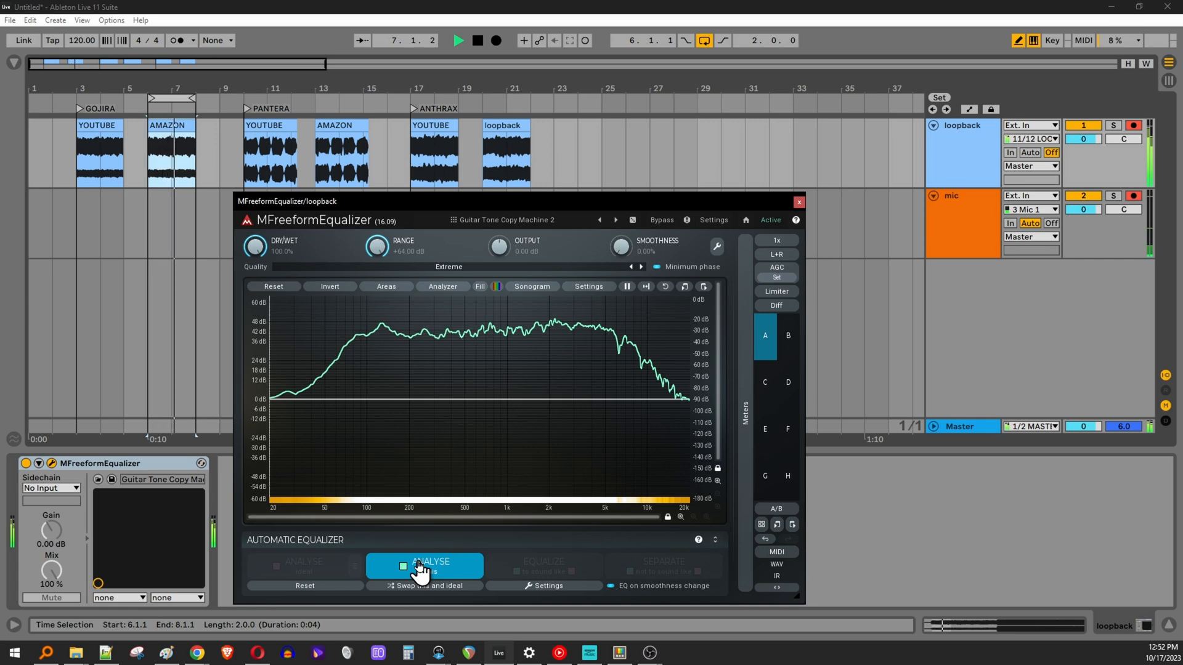
pyautogui.click(424, 565)
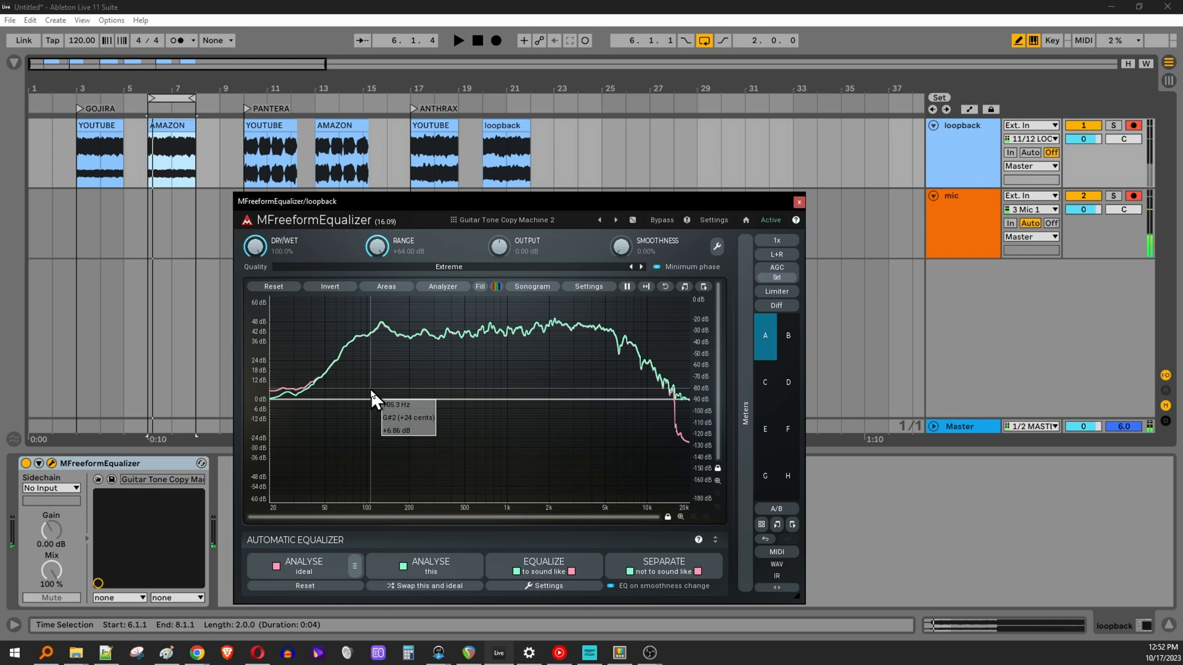
pyautogui.moveTo(599, 388)
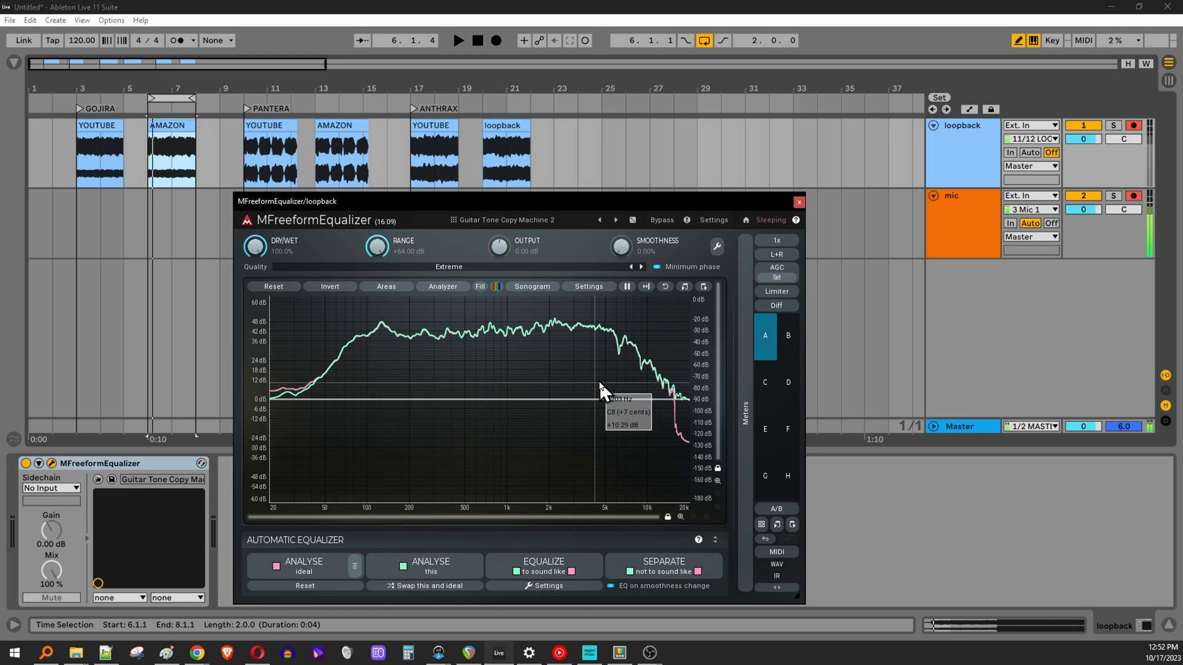
pyautogui.moveTo(687, 415)
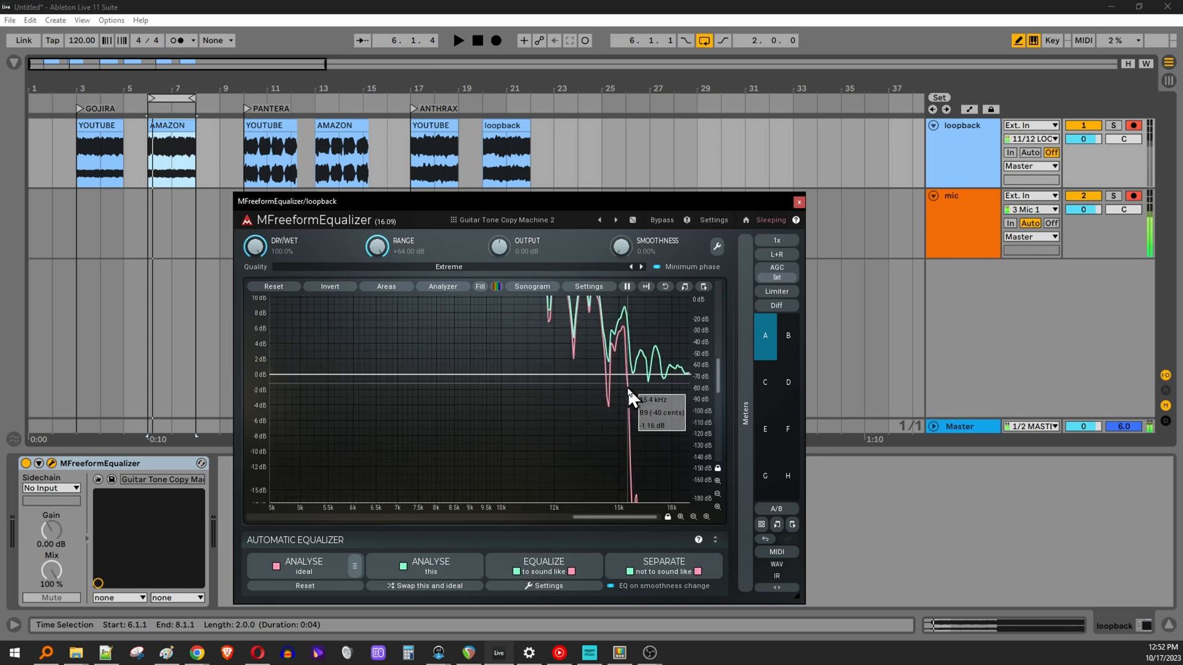
pyautogui.moveTo(629, 483)
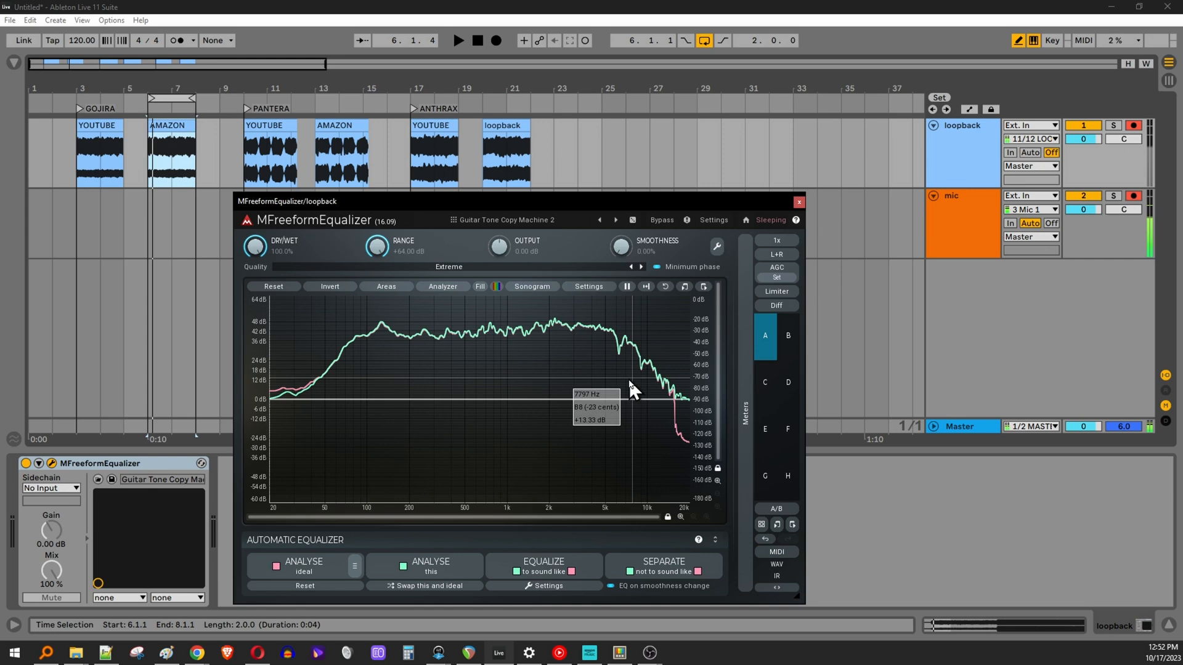
pyautogui.moveTo(528, 360)
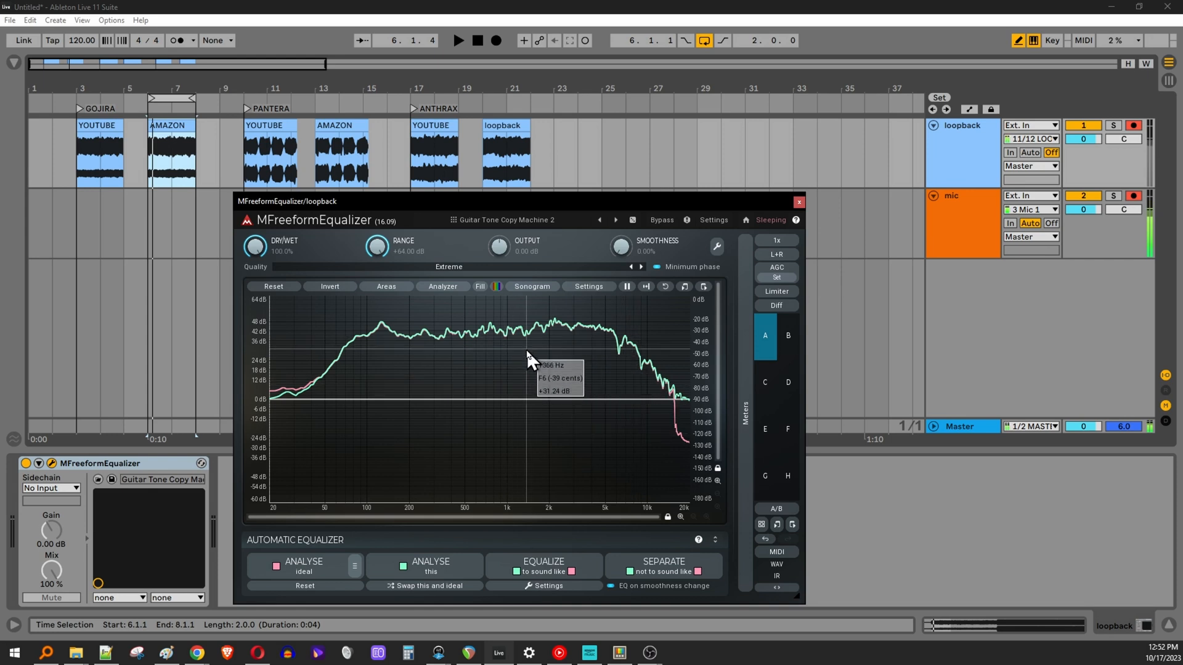
pyautogui.moveTo(675, 415)
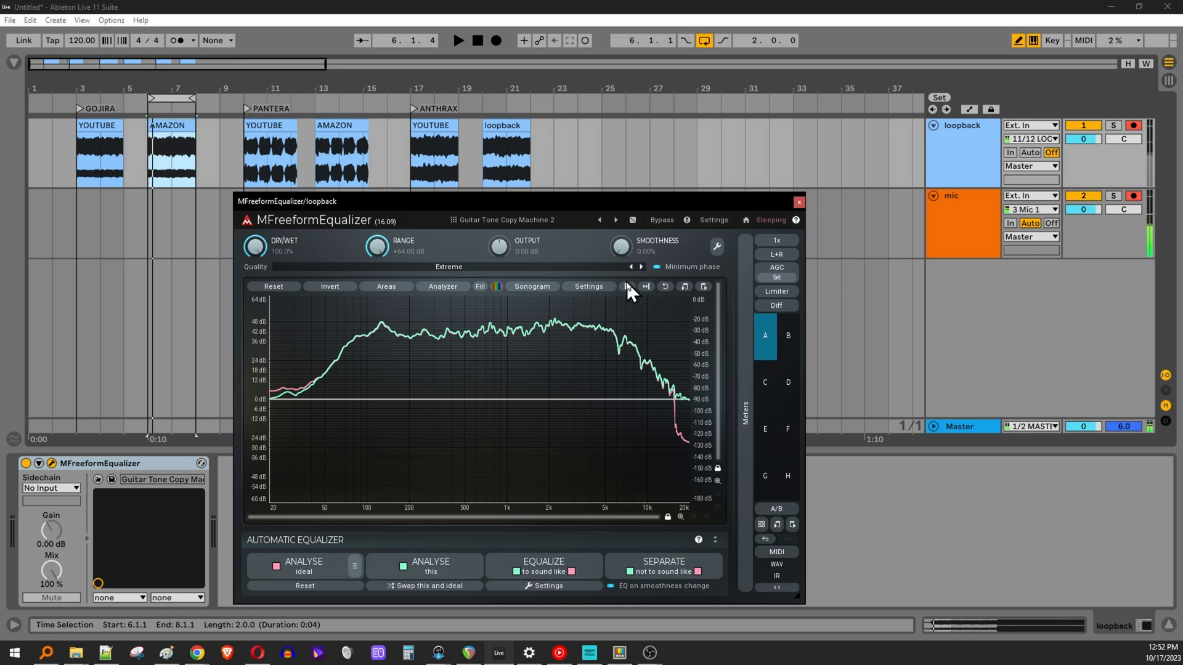
pyautogui.click(789, 336)
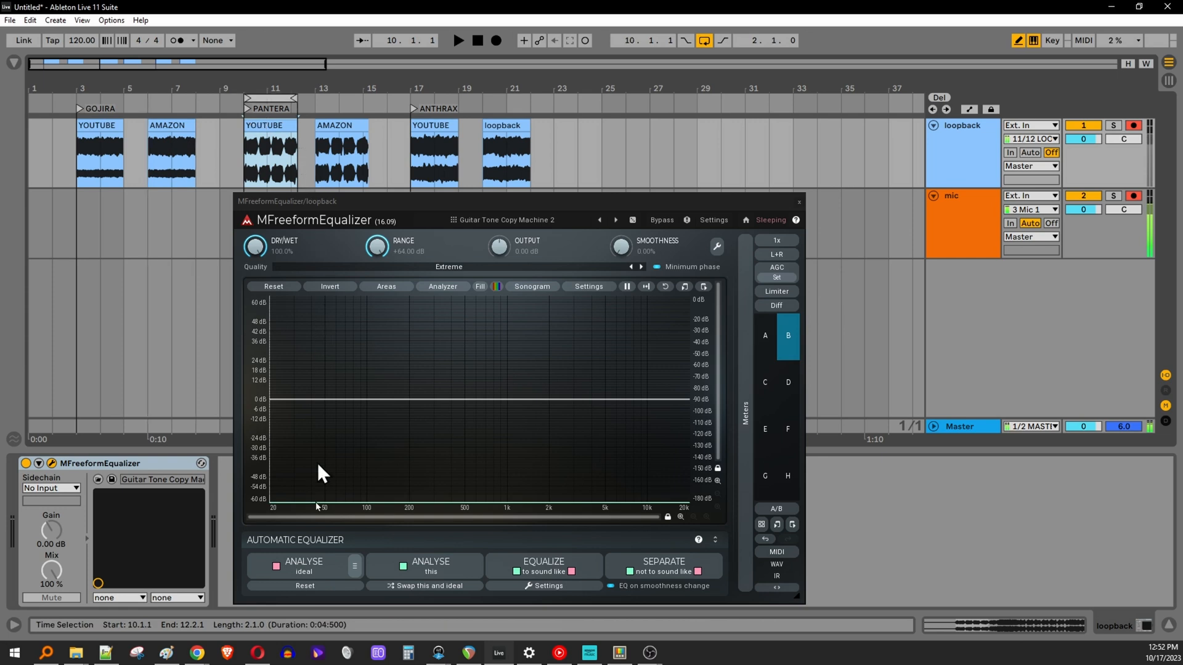
# Capture Pantera's YouTube spectrum as pink reference and its Amazon spectrum as green overlay.
pyautogui.click(304, 567)
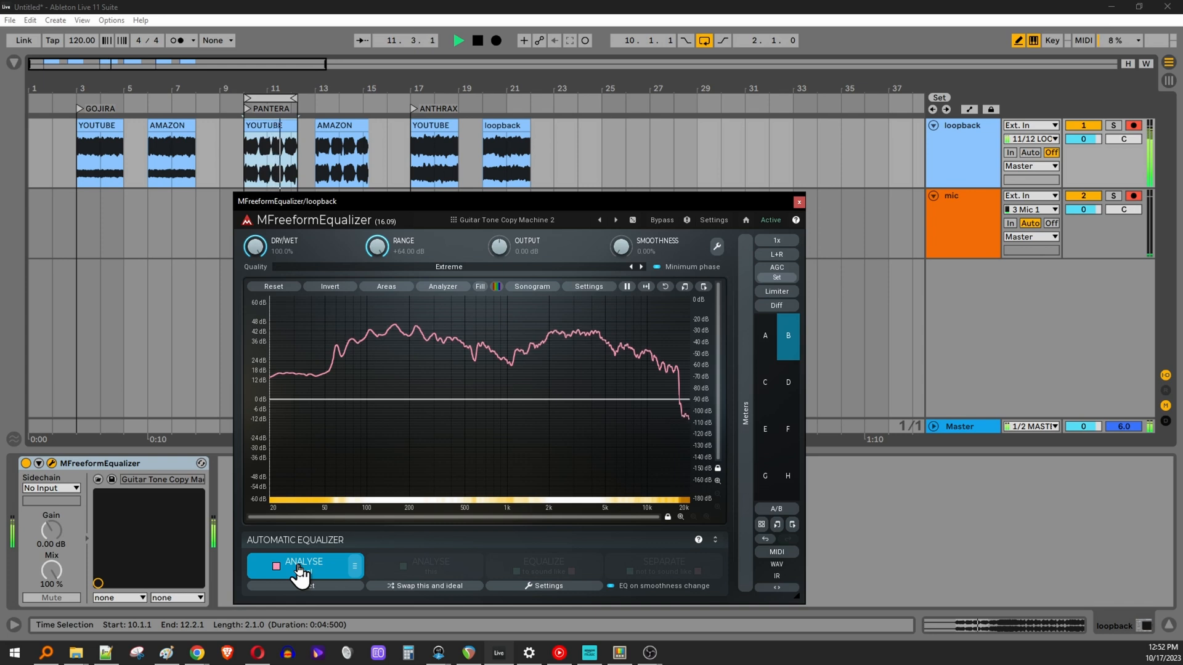
pyautogui.click(303, 566)
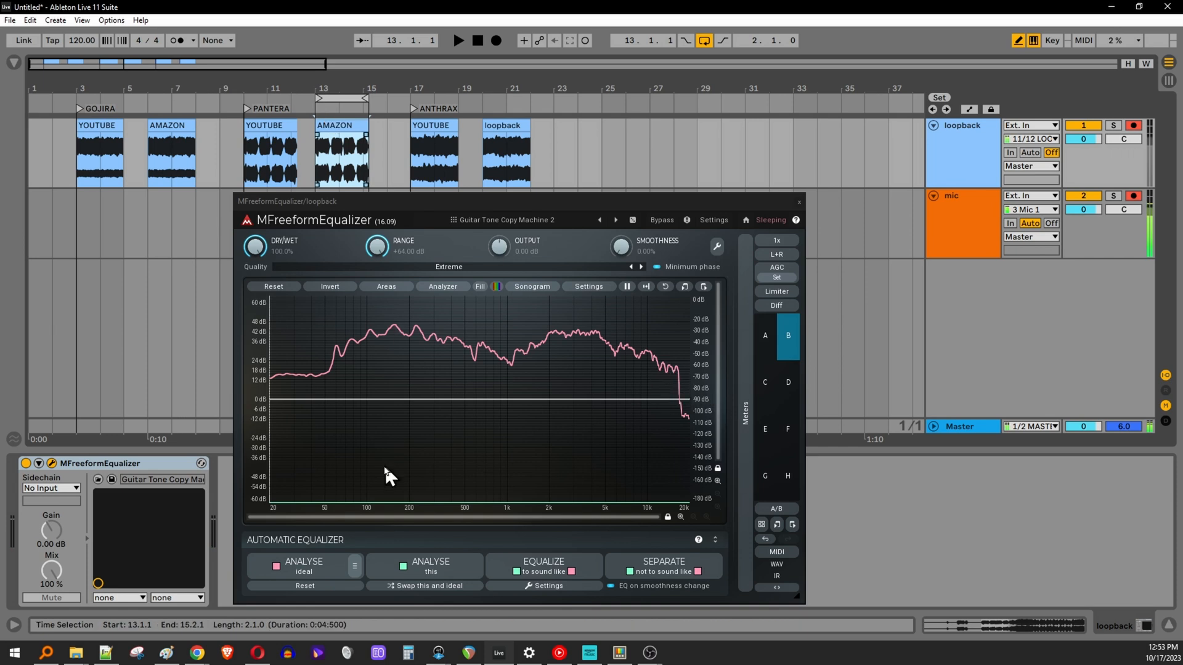
pyautogui.moveTo(421, 572)
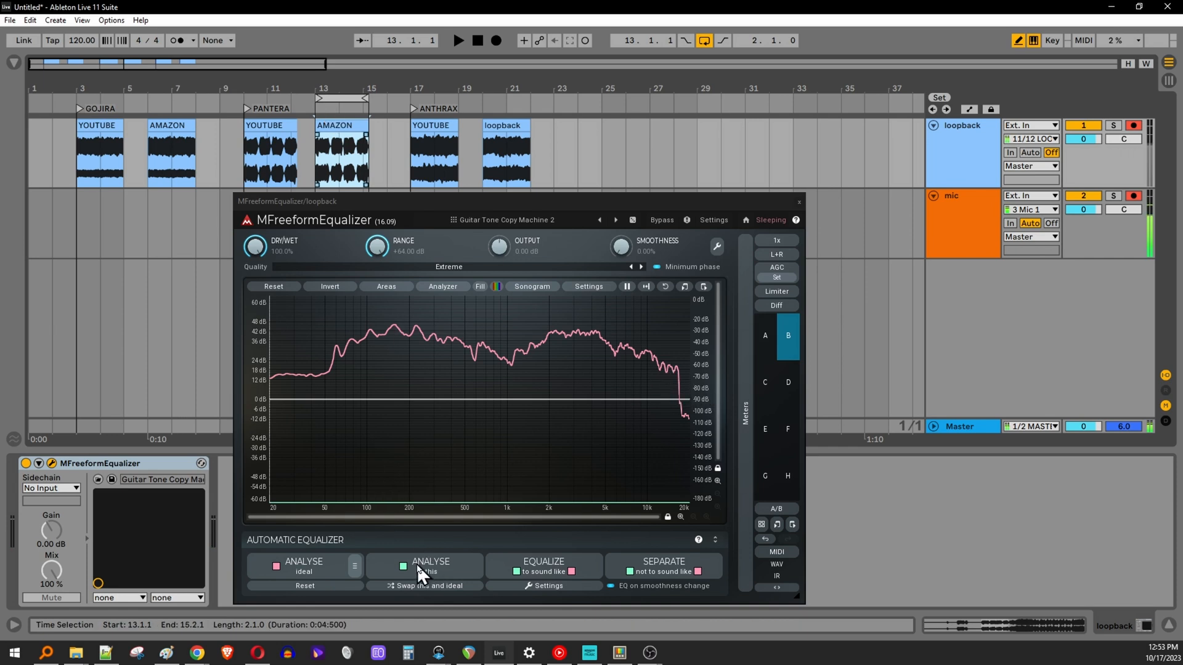
pyautogui.click(424, 565)
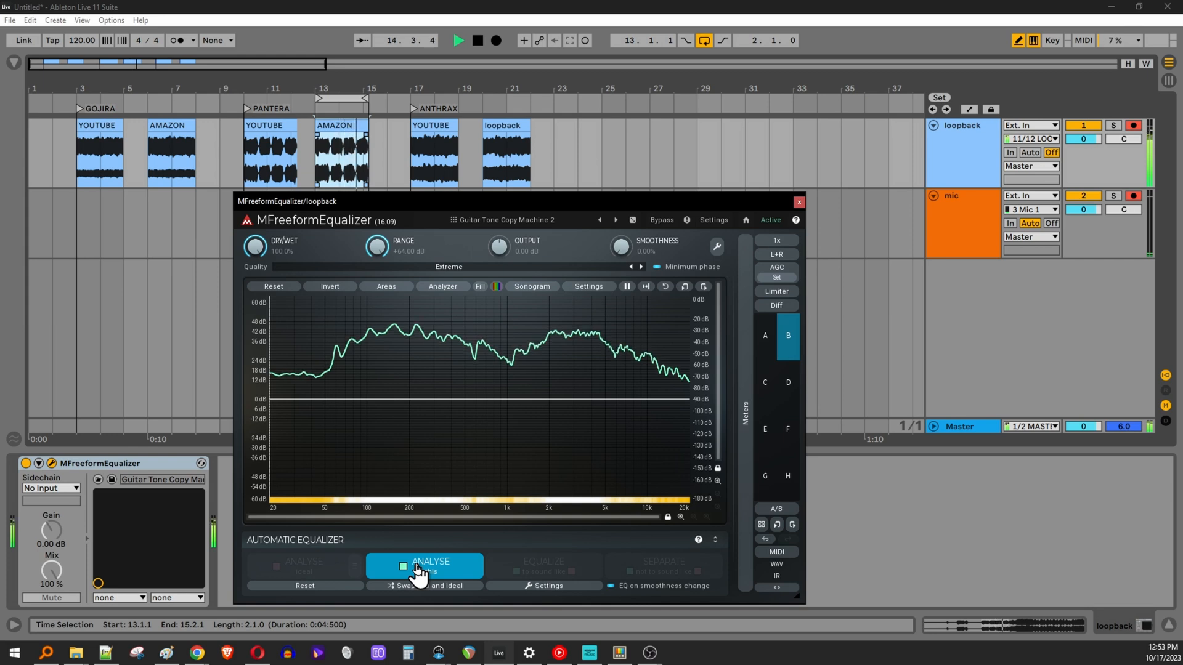
pyautogui.click(424, 566)
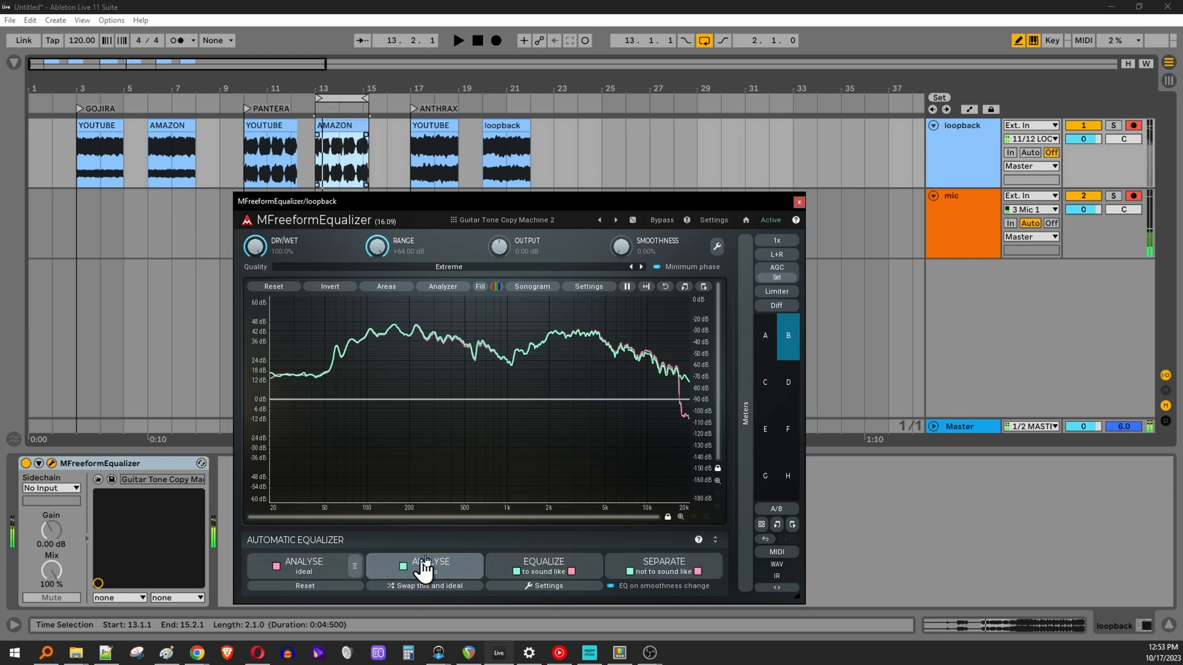
pyautogui.click(764, 382)
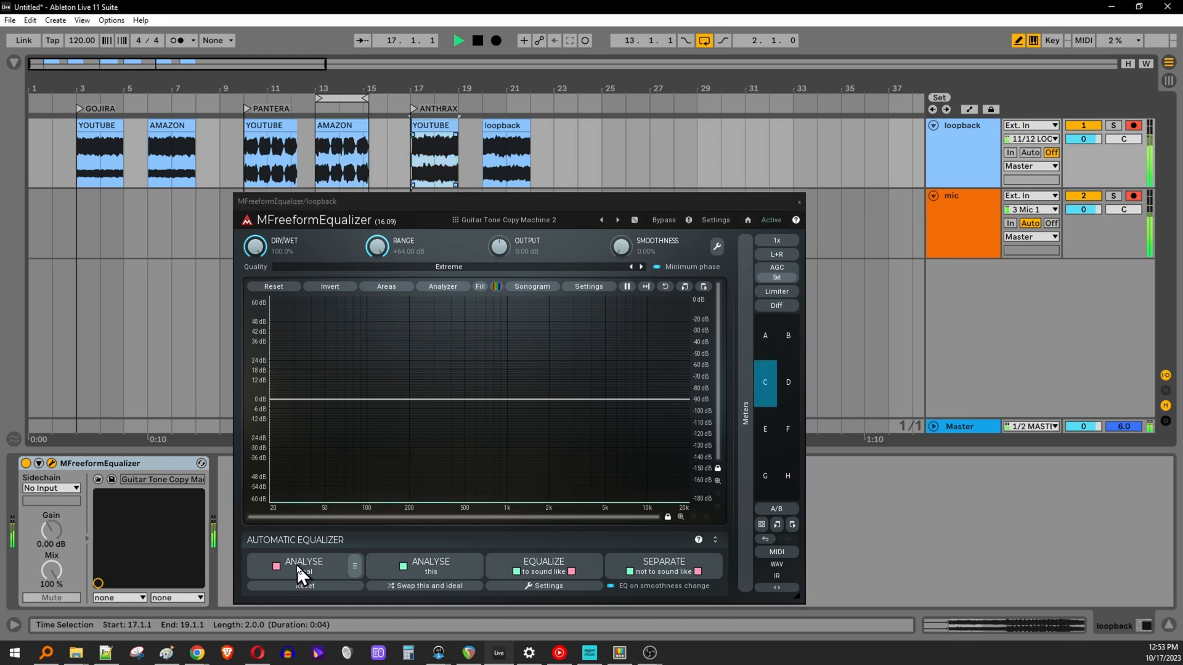
# Capture Anthrax's YouTube spectrum as pink reference and its Amazon clip as green overlay.
pyautogui.click(303, 566)
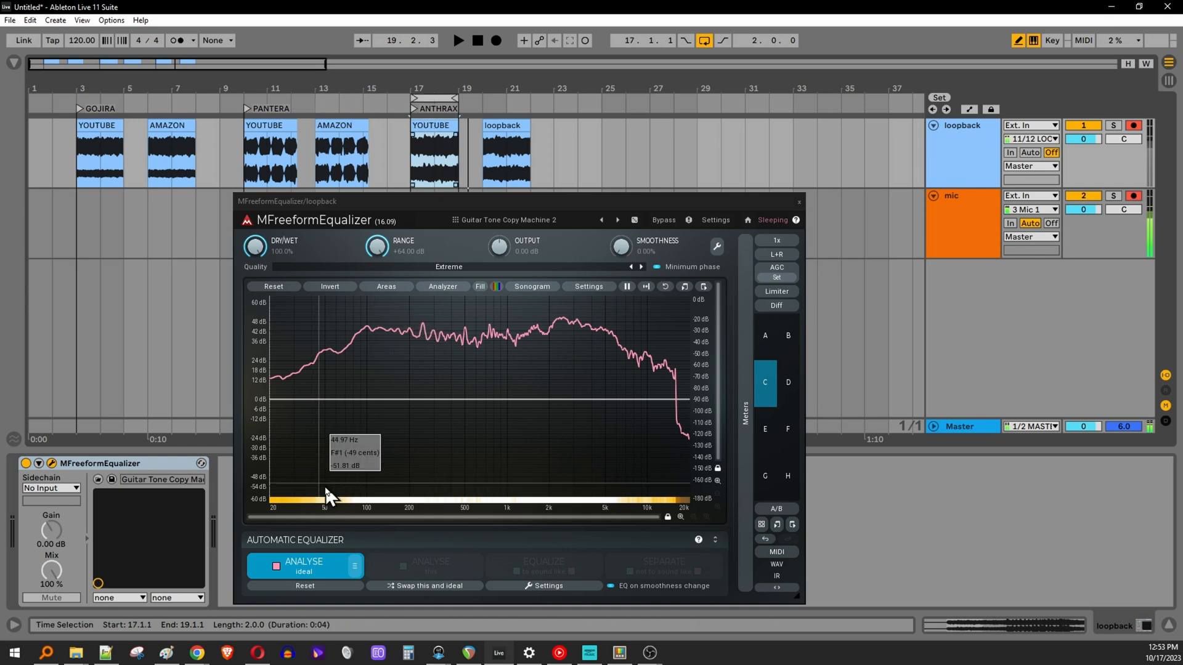
pyautogui.click(457, 40)
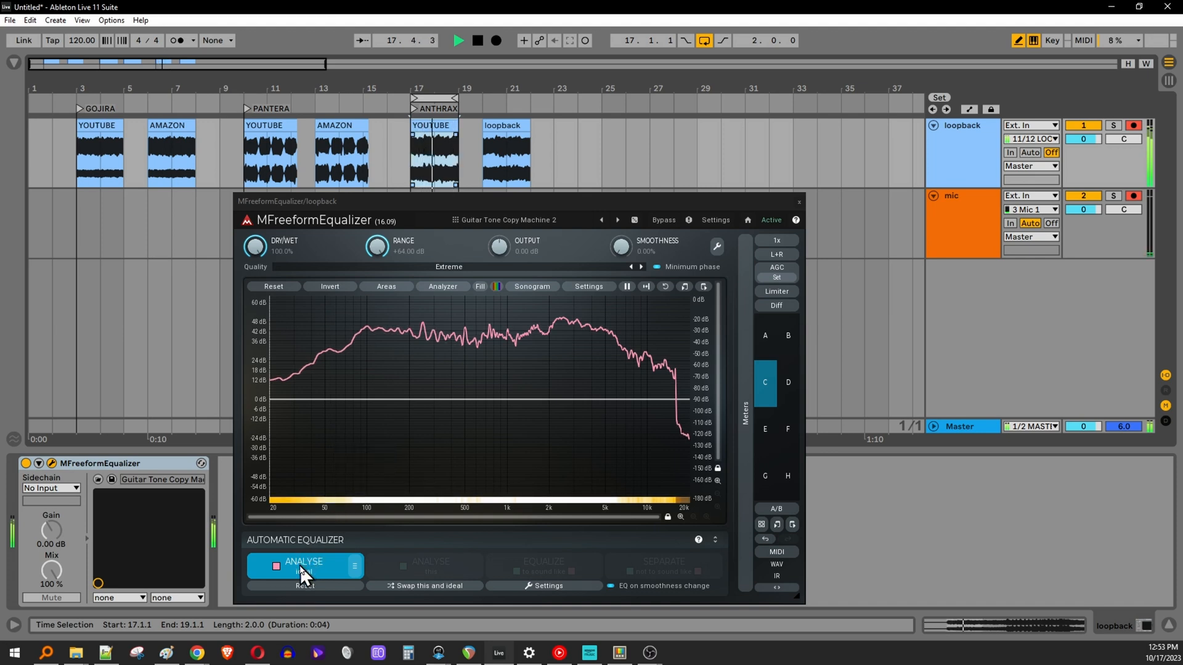
pyautogui.click(304, 566)
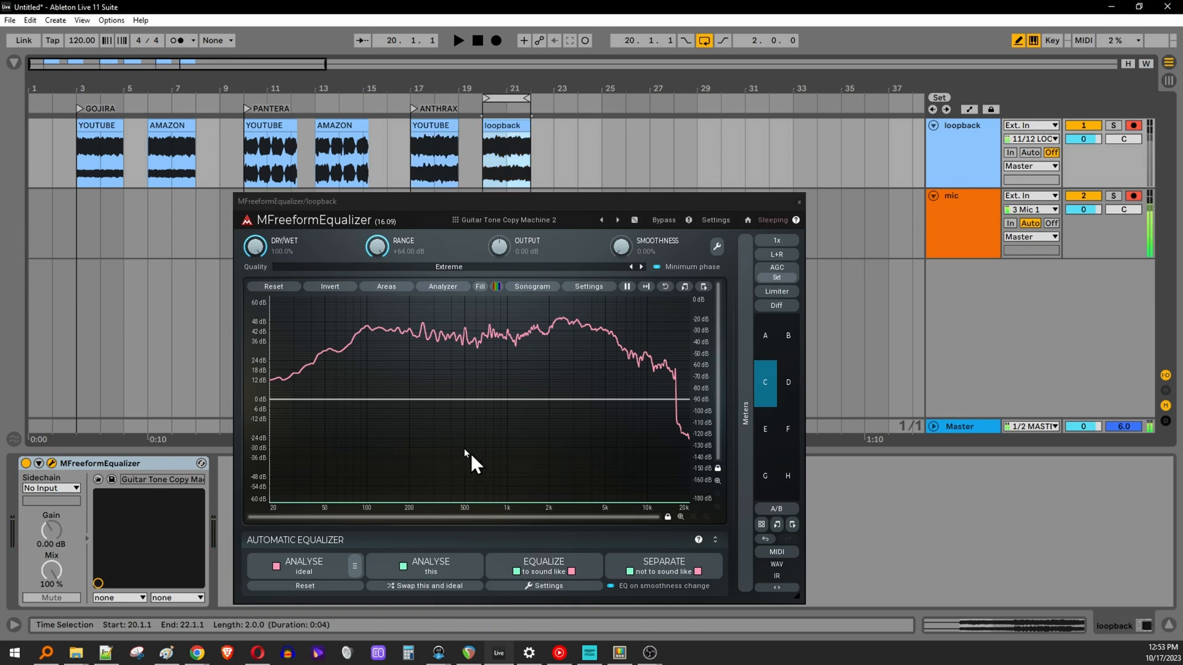
pyautogui.moveTo(437, 557)
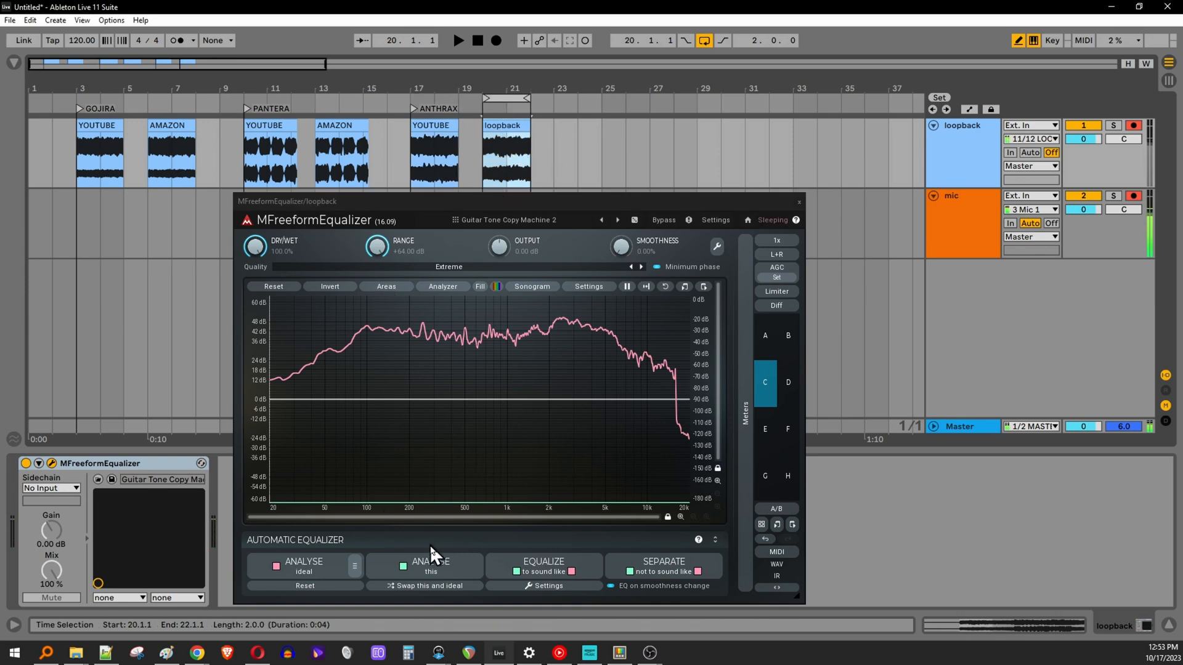
pyautogui.click(424, 566)
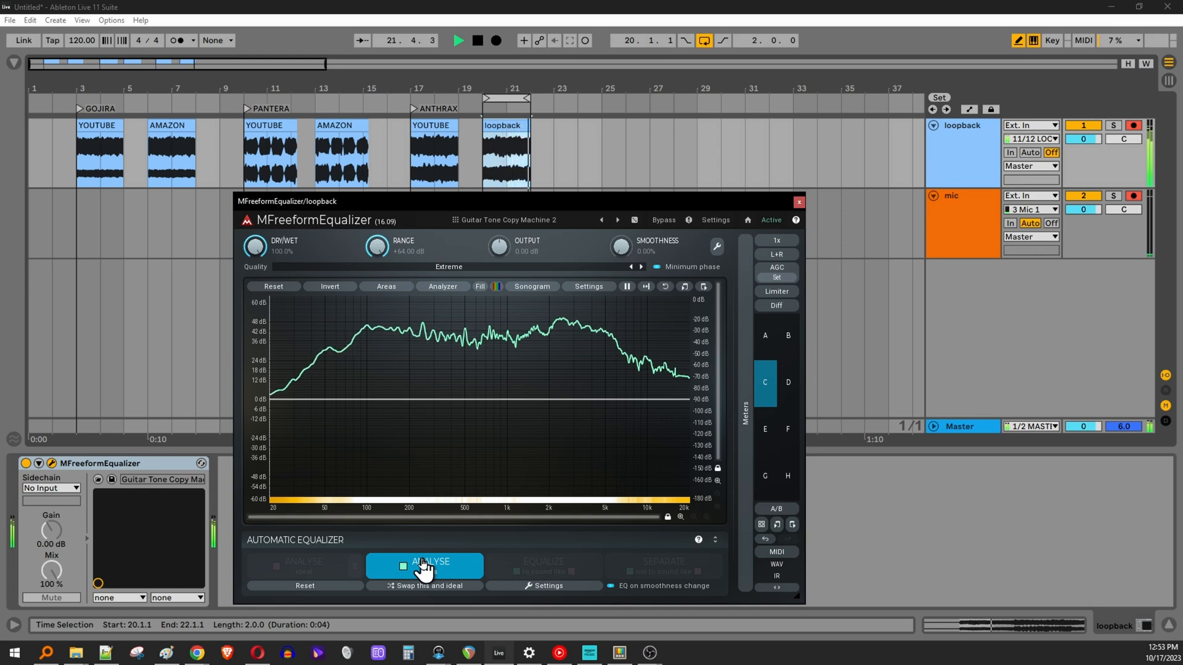
pyautogui.click(424, 566)
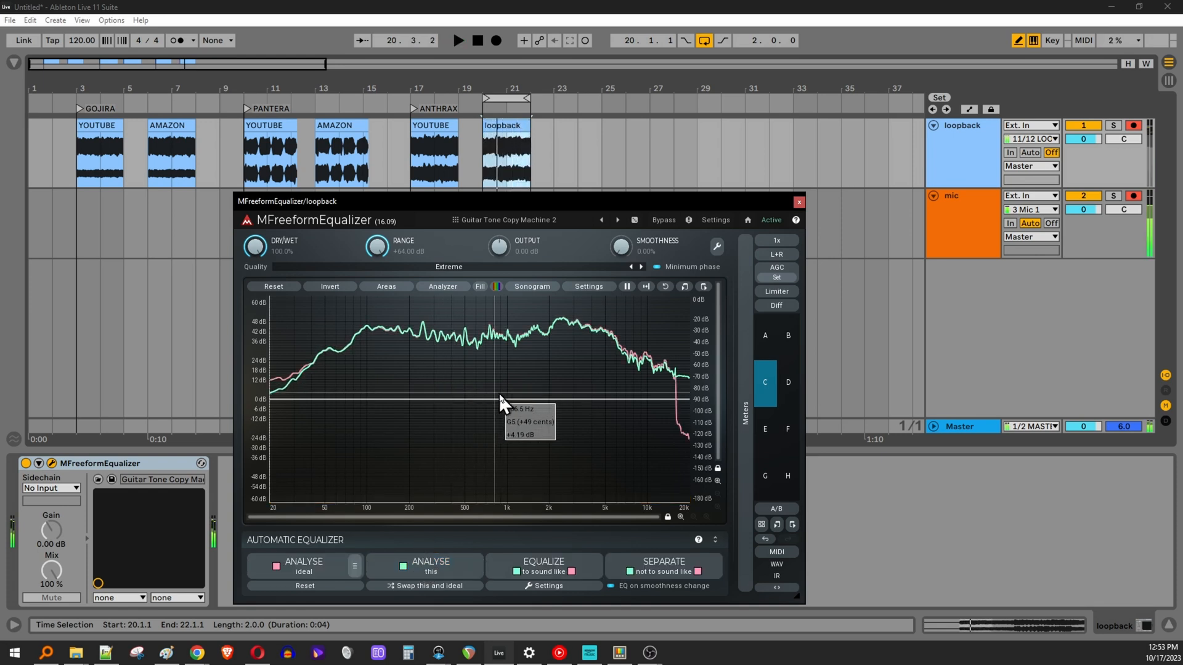
pyautogui.moveTo(632, 396)
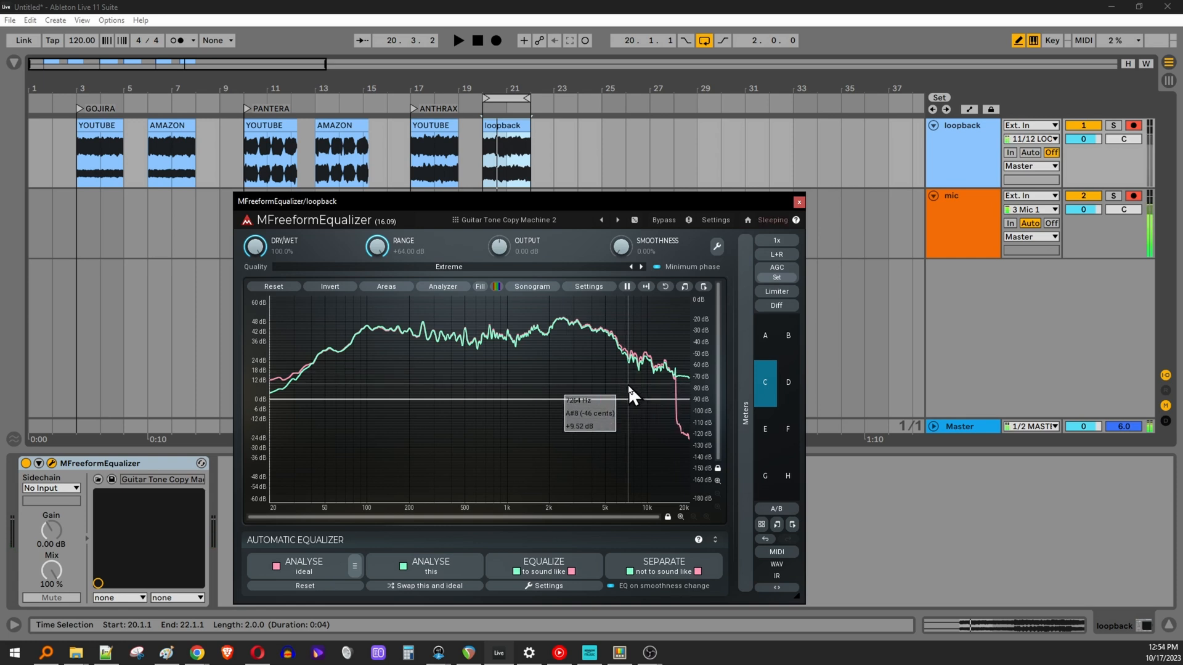
pyautogui.moveTo(547, 209)
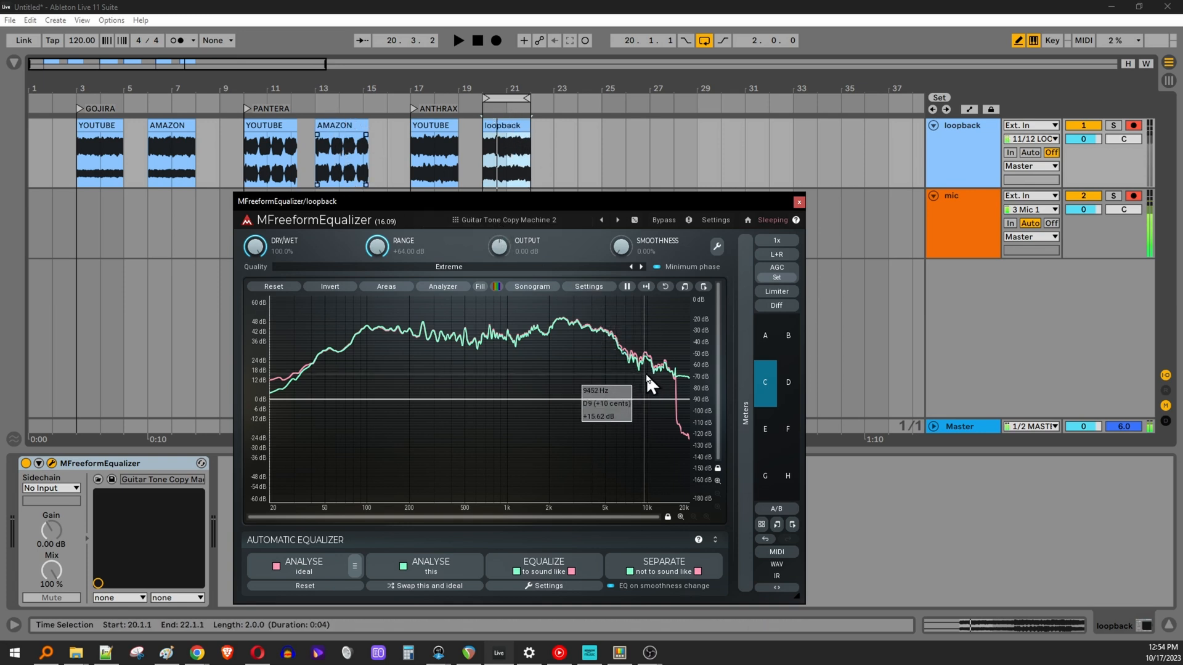
pyautogui.moveTo(686, 400)
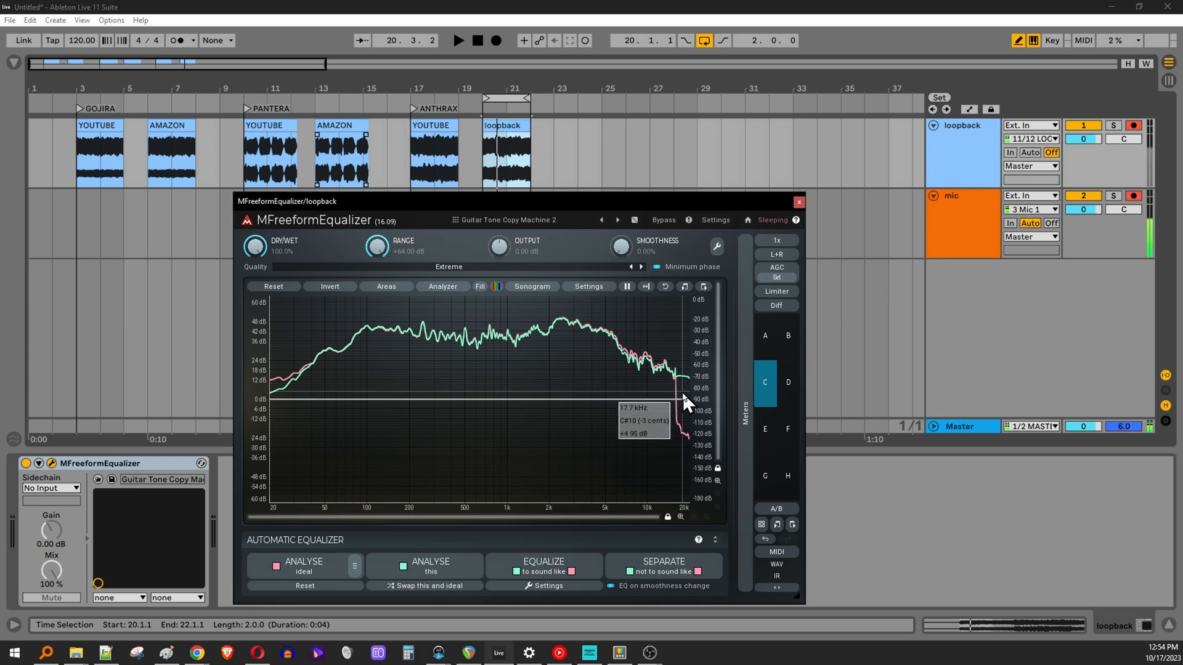
pyautogui.moveTo(505, 441)
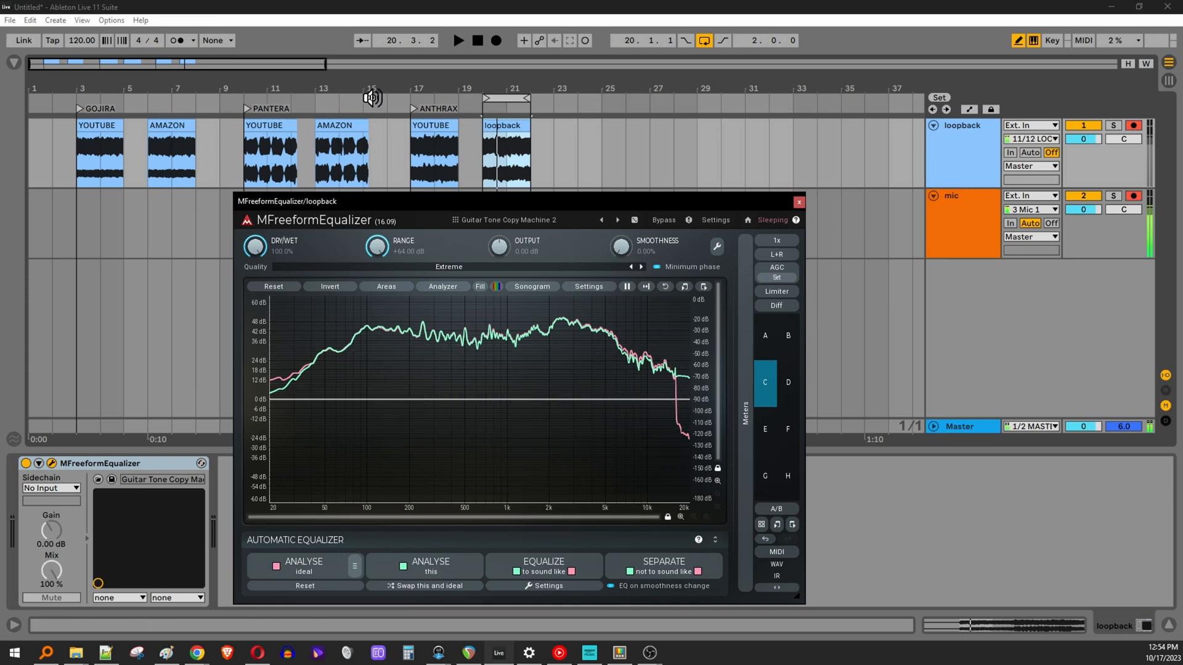
pyautogui.moveTo(264, 654)
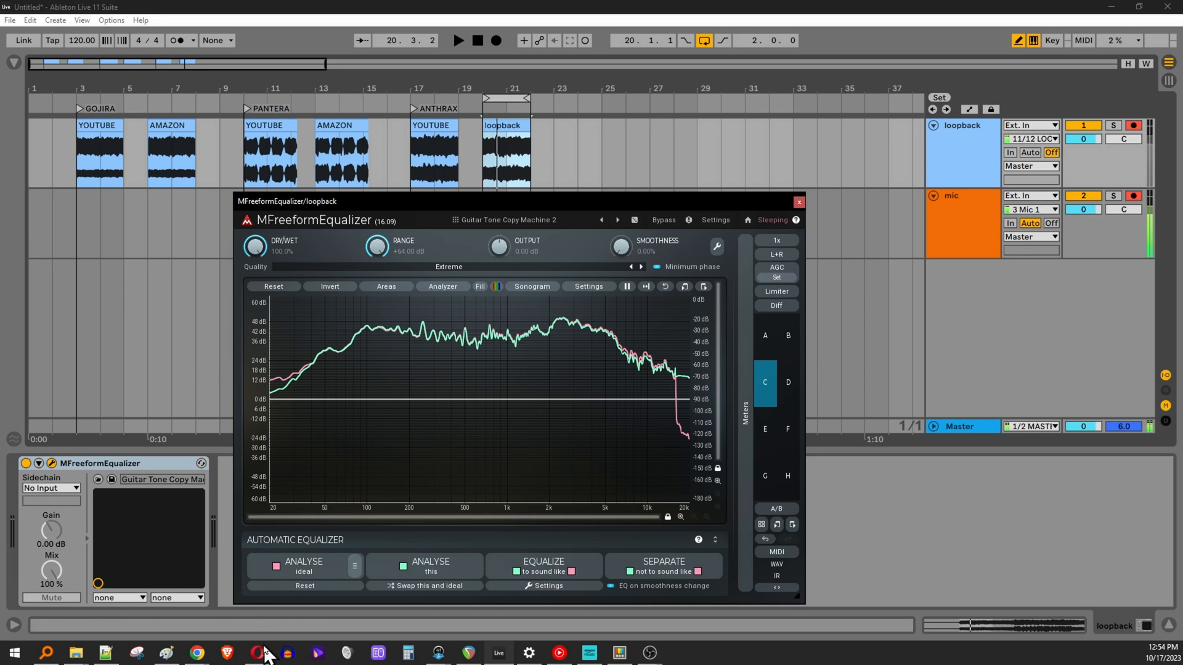
pyautogui.moveTo(195, 653)
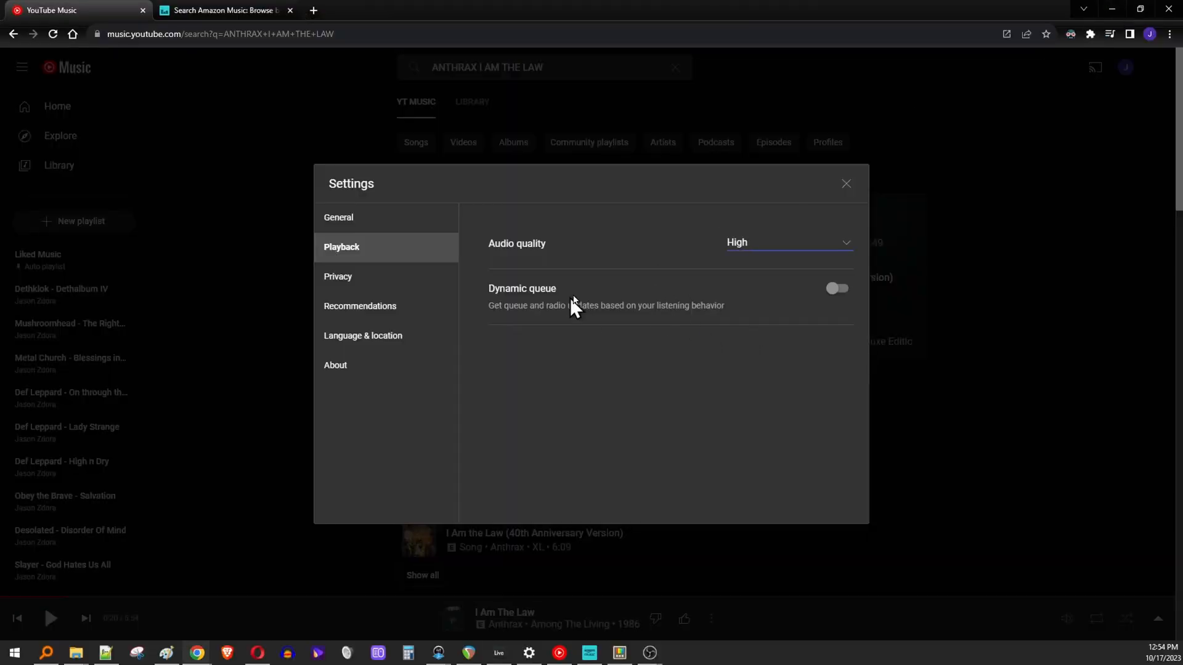
pyautogui.moveTo(391, 11)
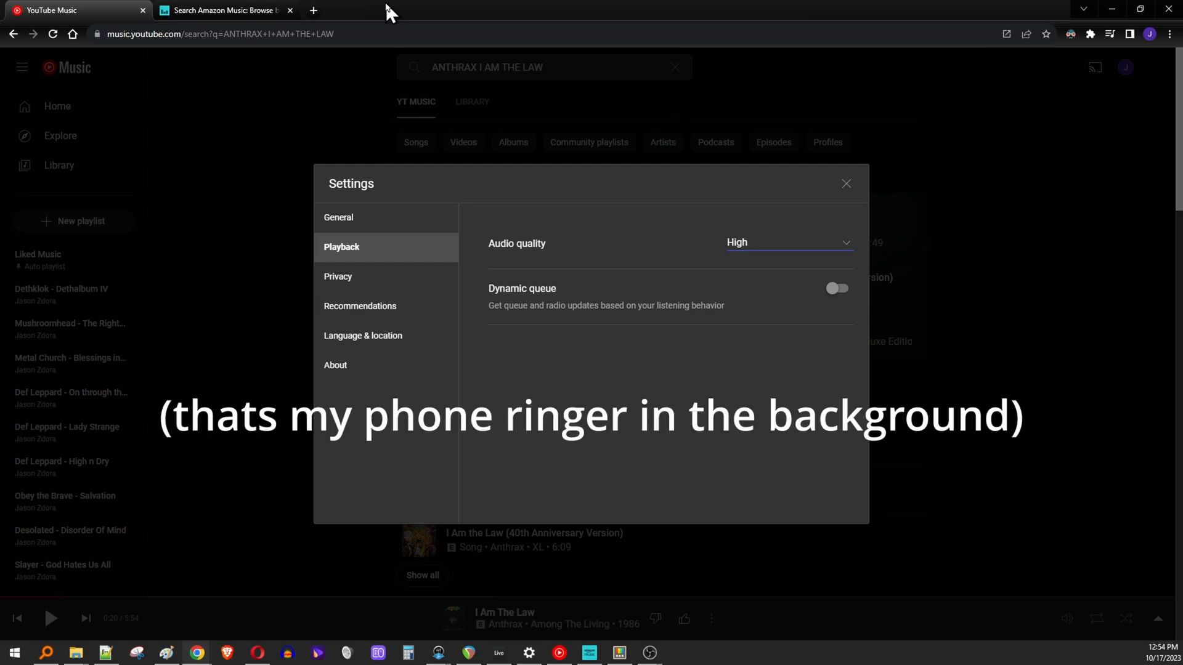
pyautogui.moveTo(389, 13)
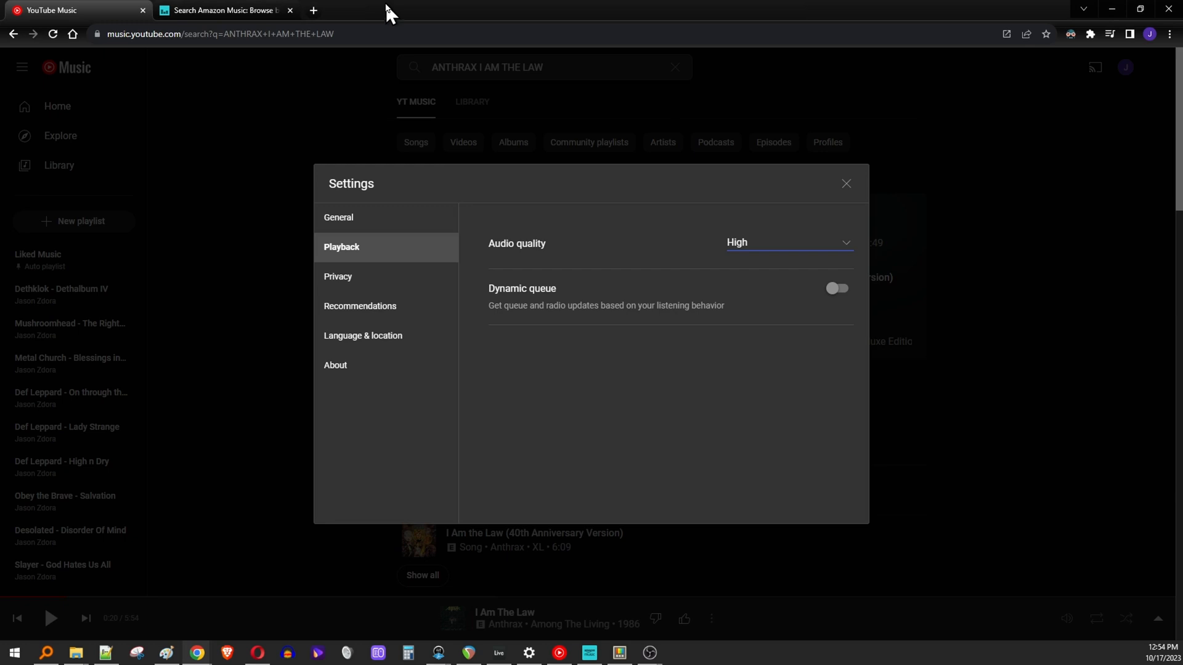
pyautogui.moveTo(410, 62)
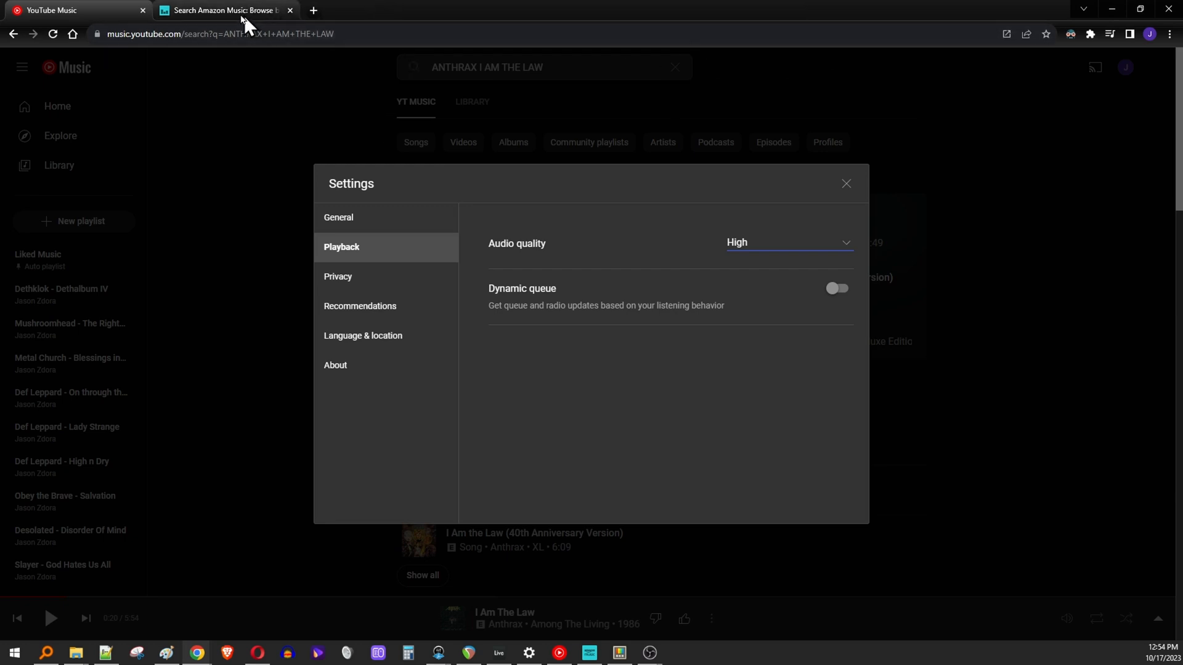
# Close YouTube Music's Settings dialog, then close the Amazon Music and YouTube Music windows.
pyautogui.click(222, 10)
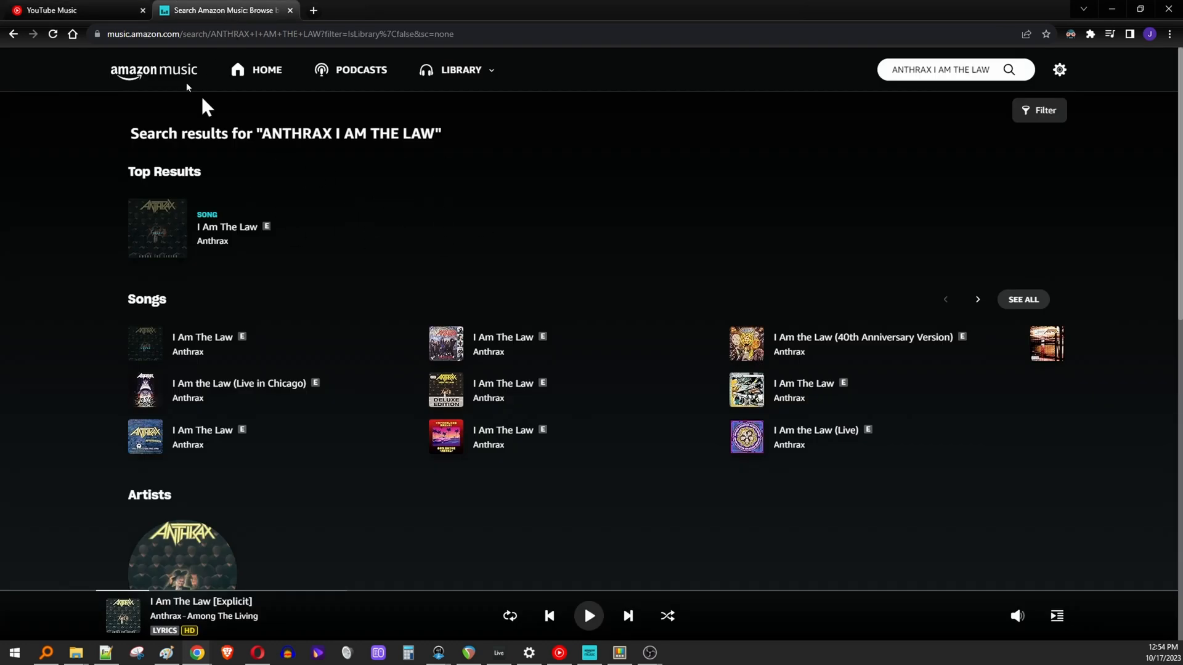
pyautogui.click(71, 10)
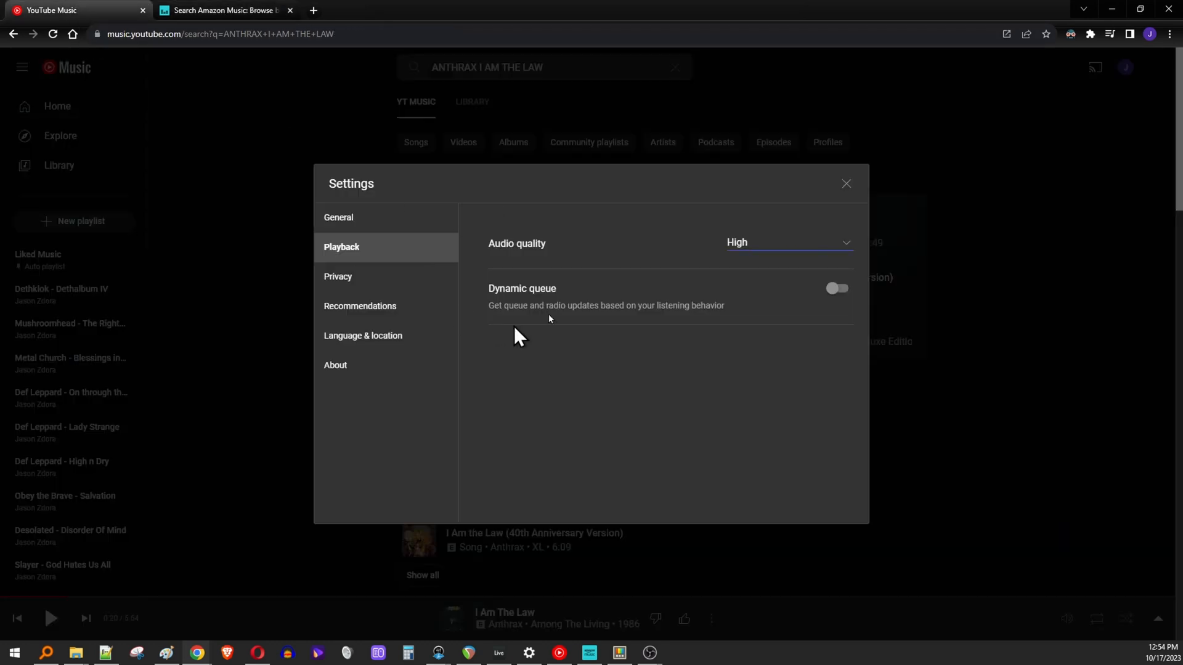
pyautogui.moveTo(845, 186)
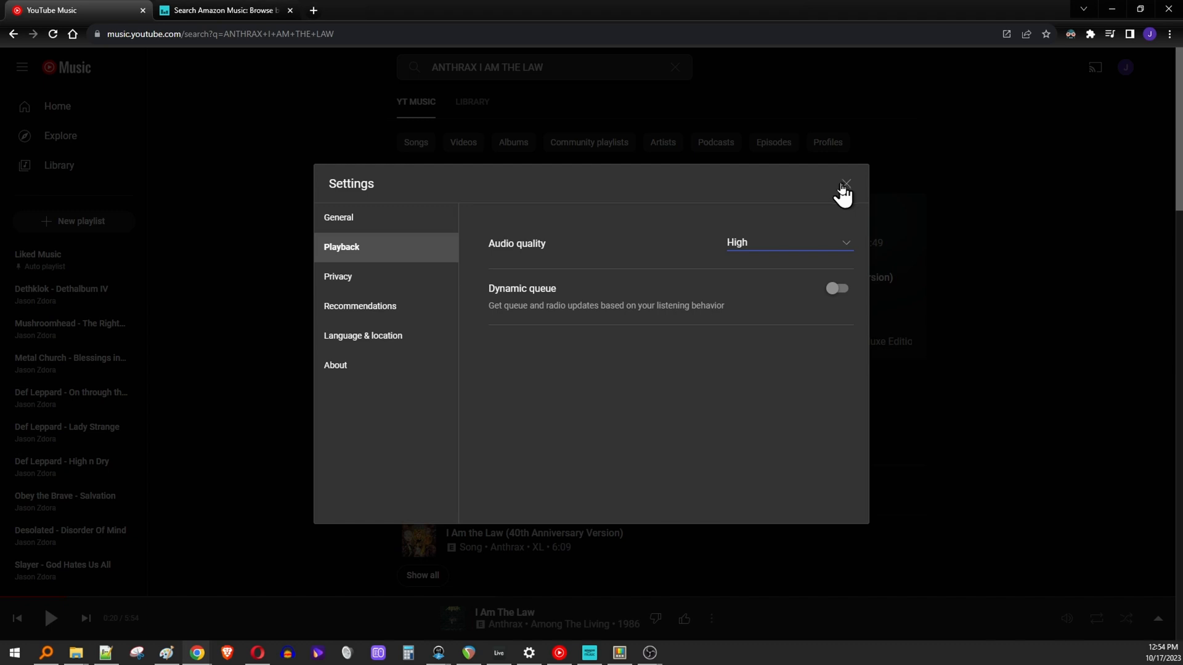
pyautogui.click(844, 185)
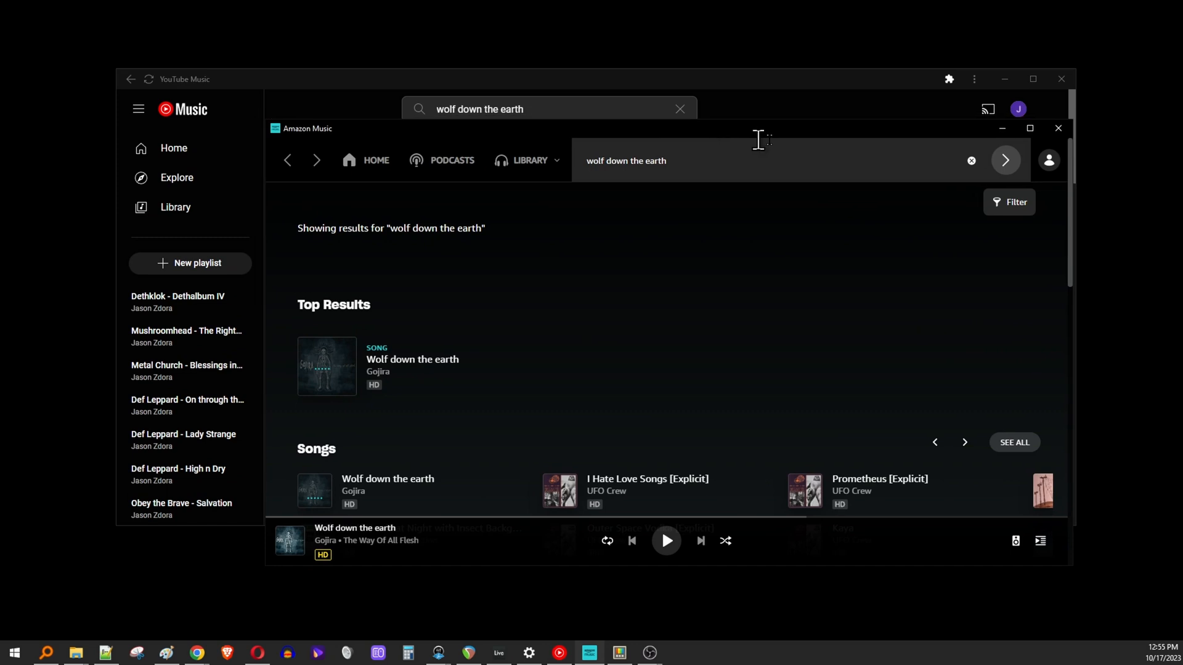
pyautogui.moveTo(1058, 128)
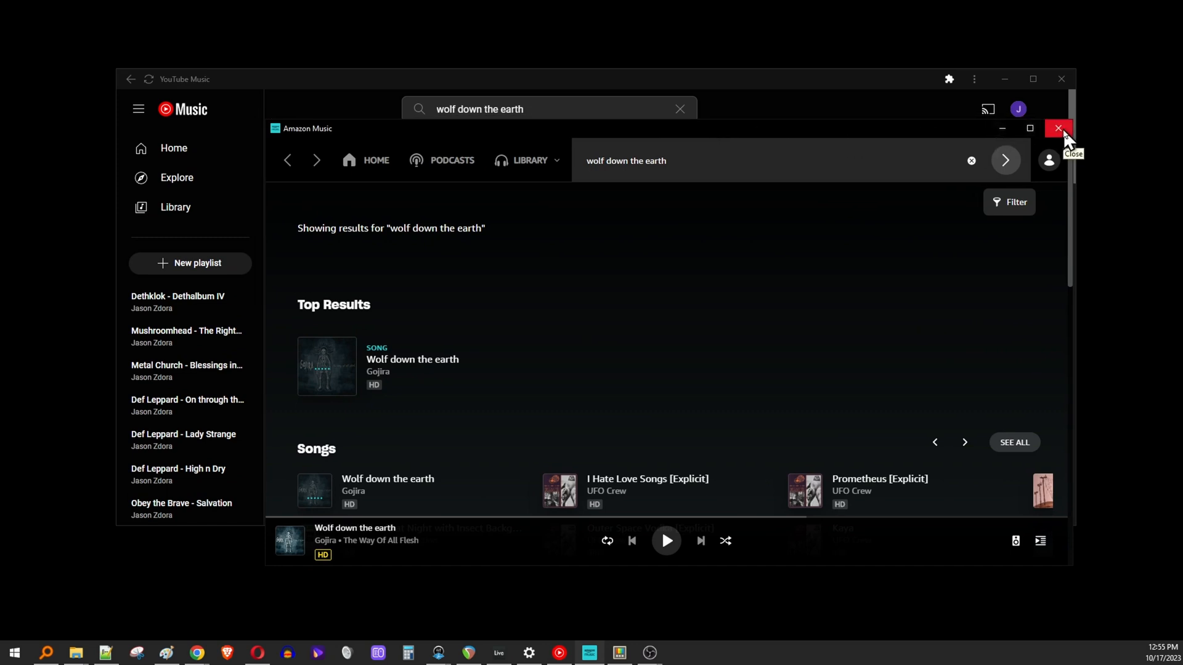
pyautogui.click(1058, 129)
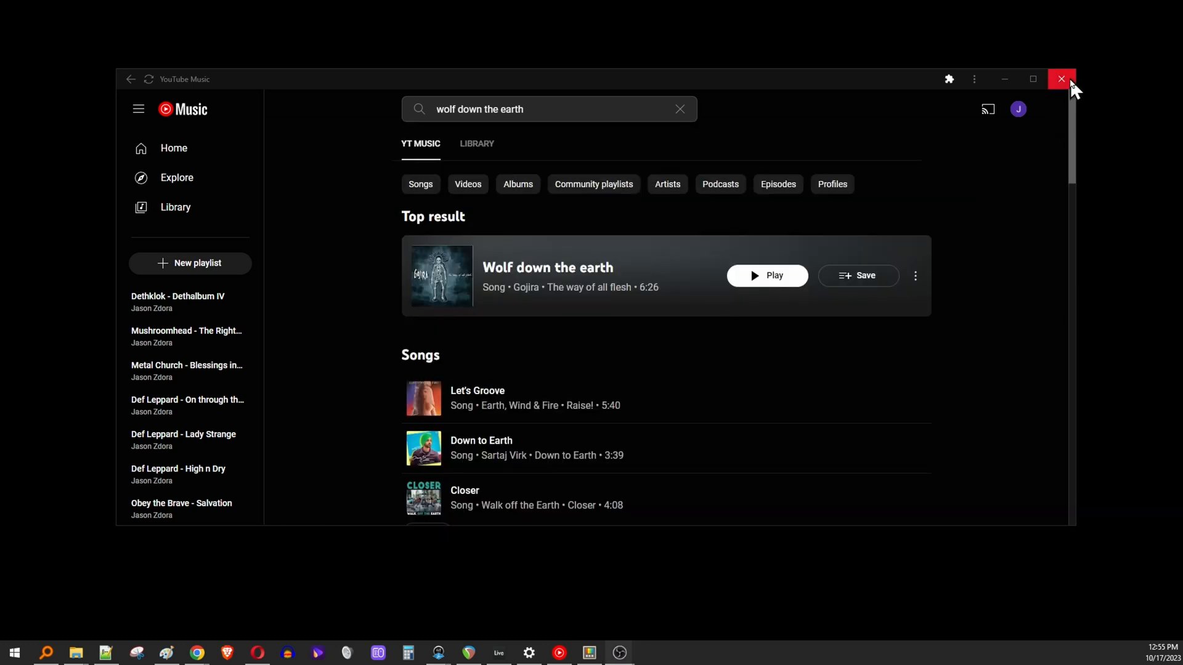
pyautogui.click(1062, 78)
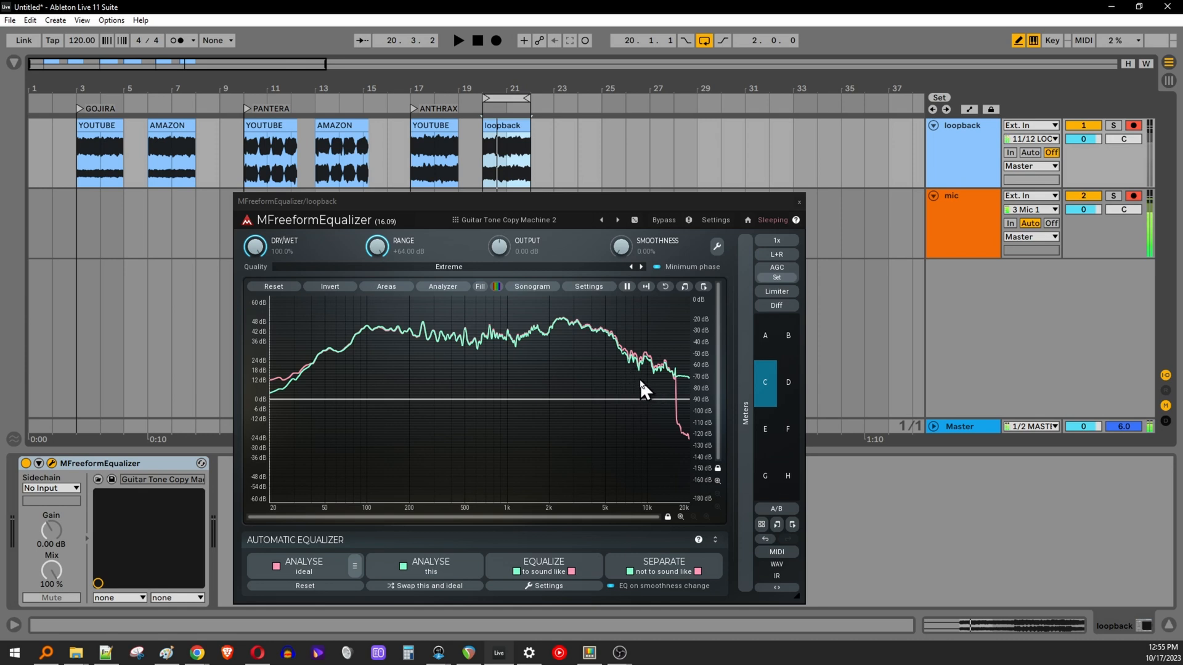
pyautogui.moveTo(658, 389)
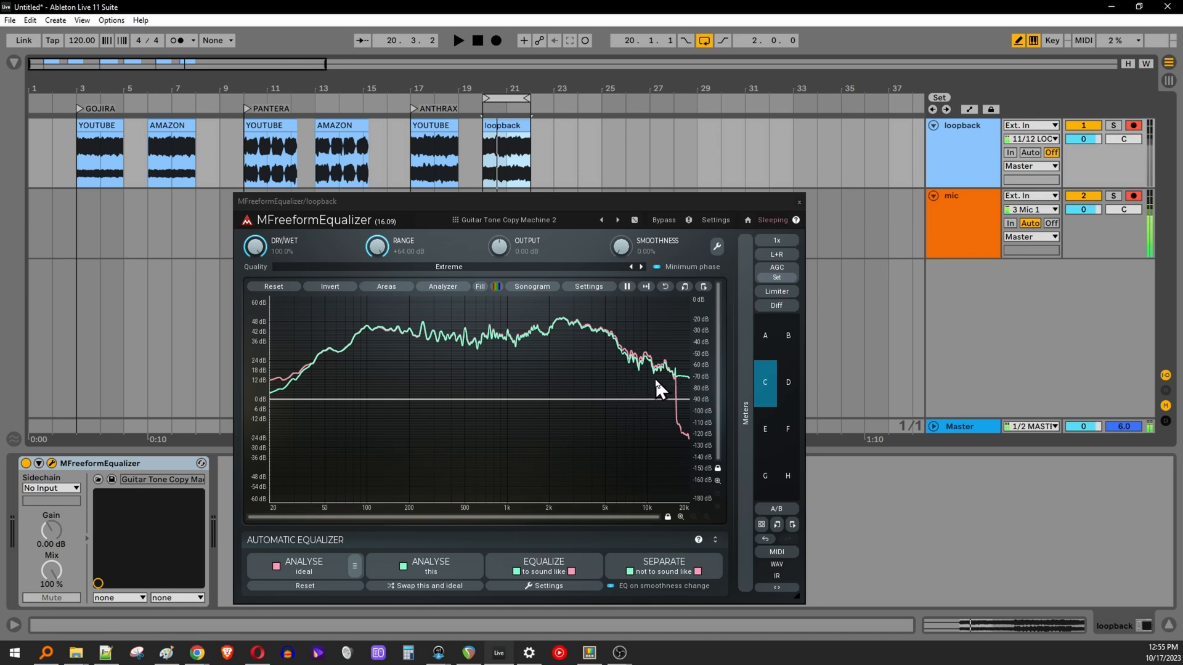
pyautogui.moveTo(336, 577)
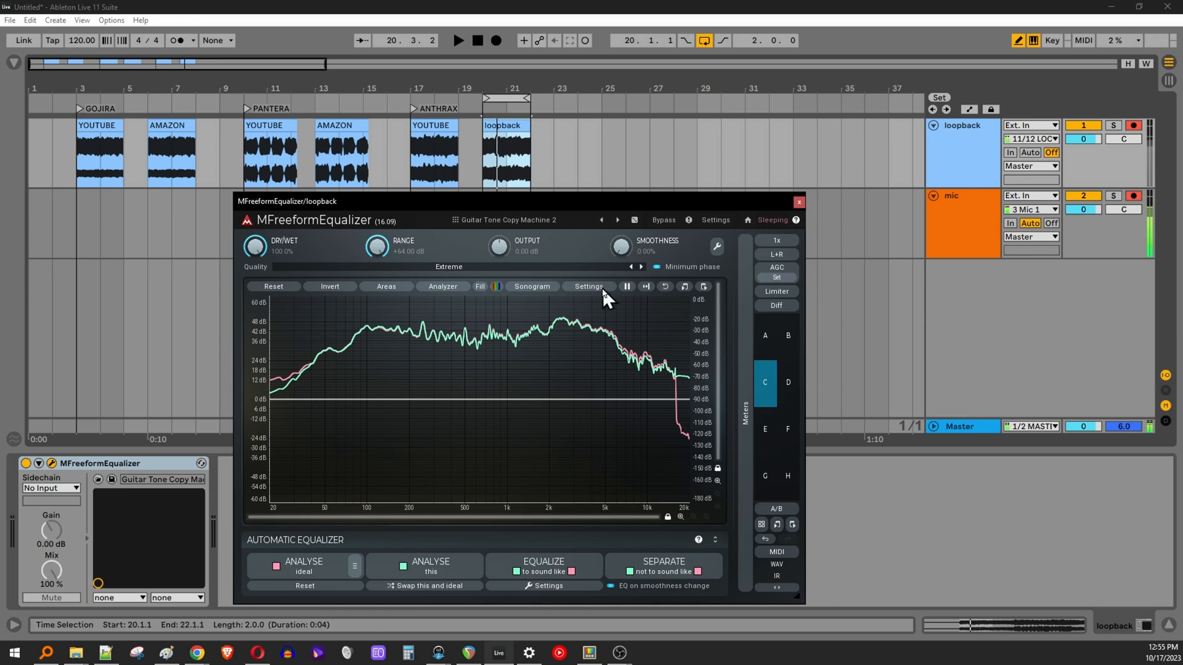
pyautogui.moveTo(655, 398)
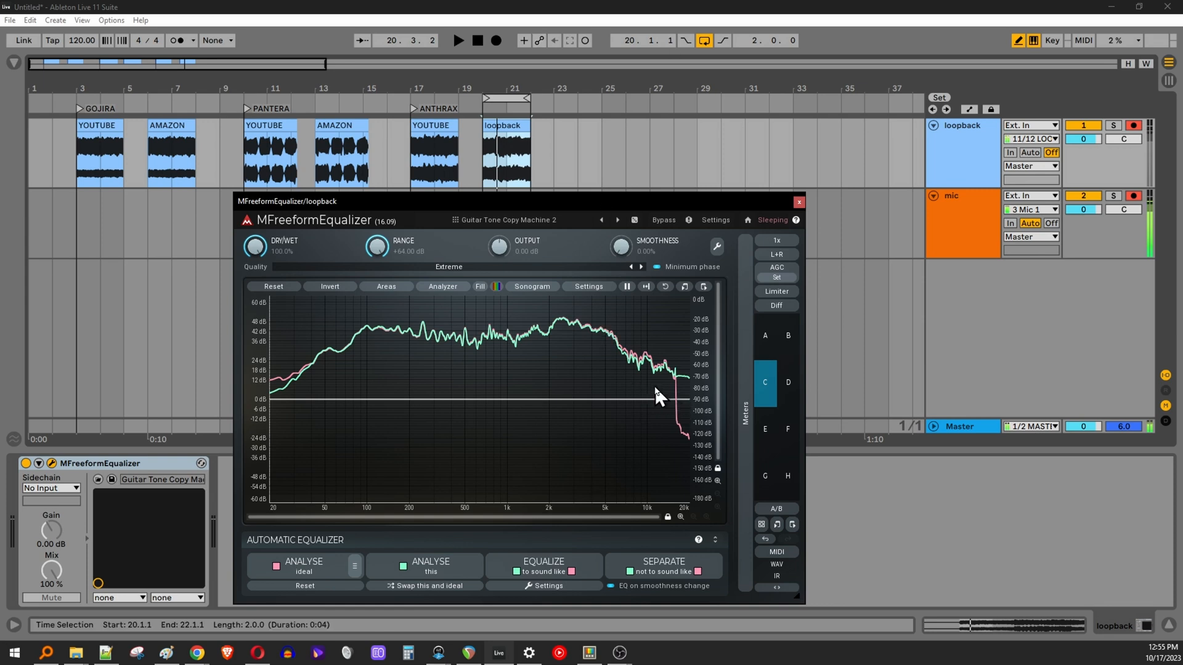
pyautogui.moveTo(678, 400)
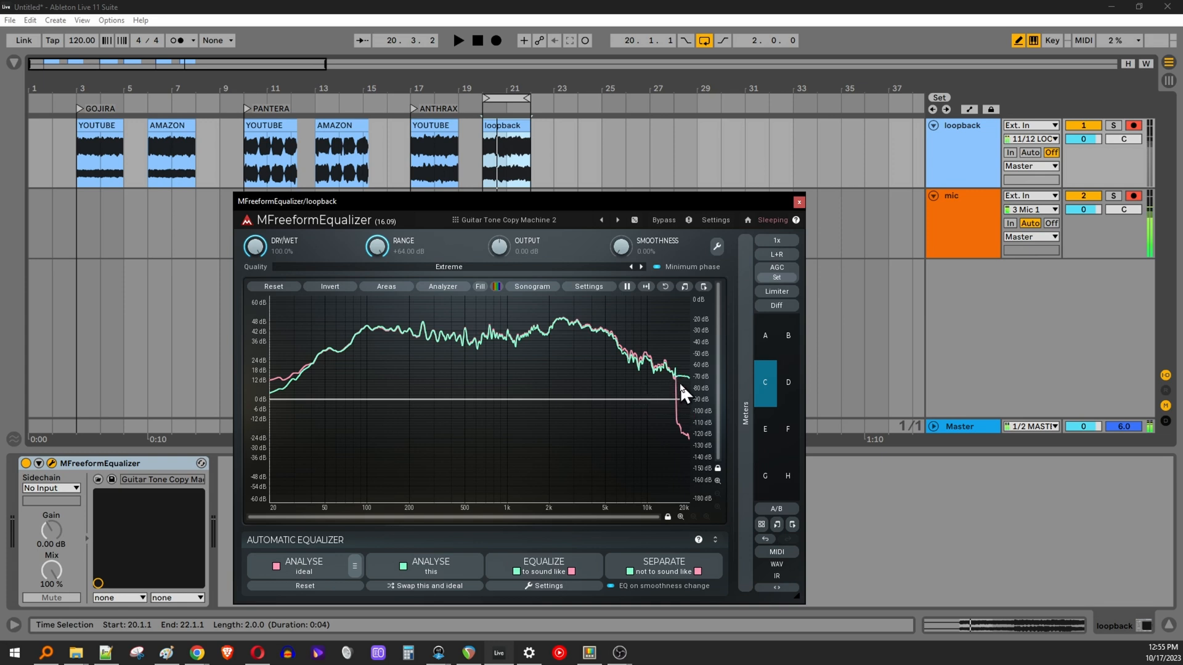
pyautogui.moveTo(679, 401)
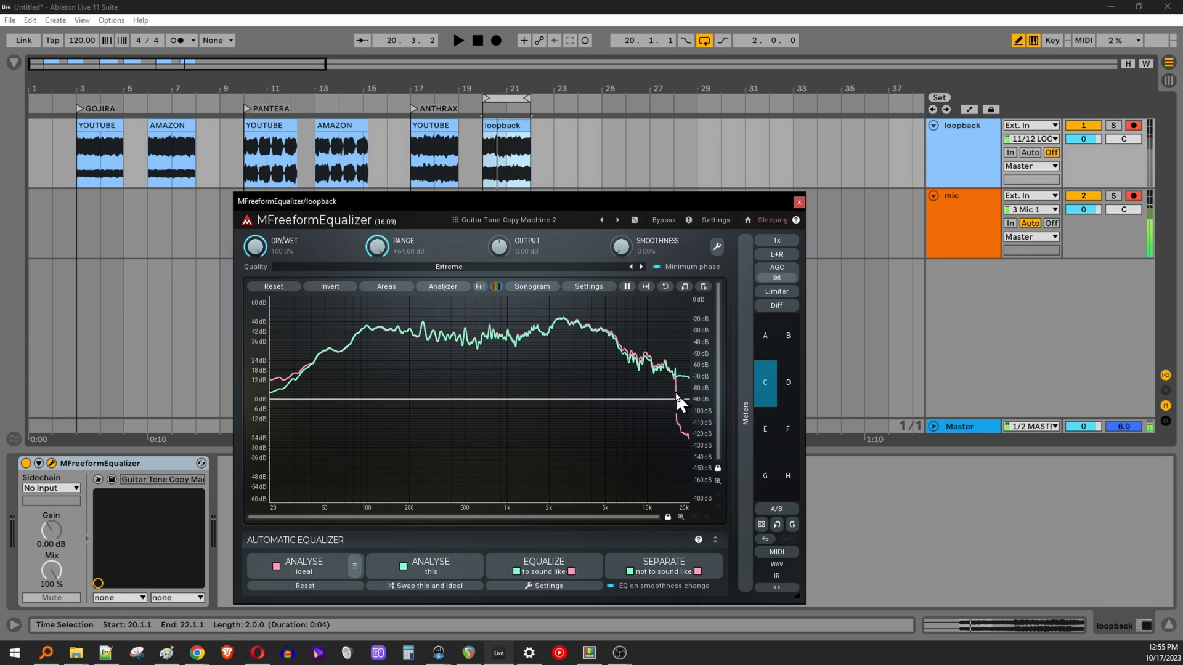